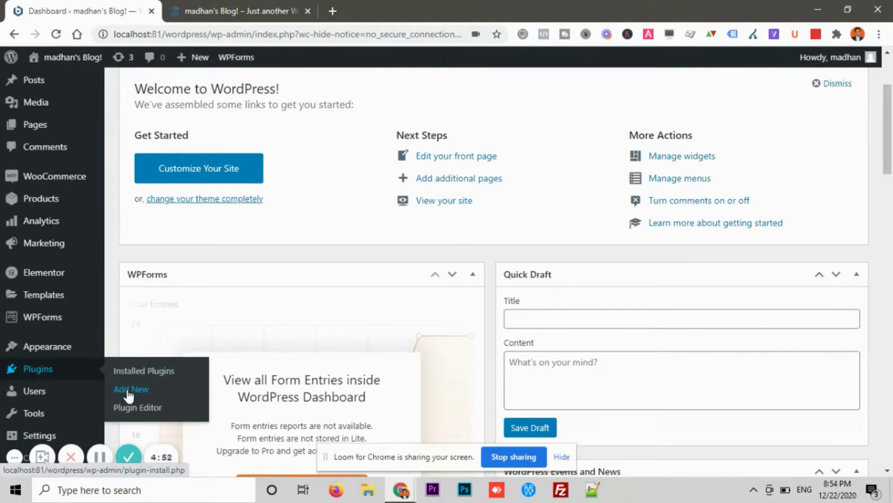
- Search plugins for 'invoice', then install and activate WooCommerce PDF Invoices & Packing Slips
{"action": "left_click", "coordinate": [132, 388]}
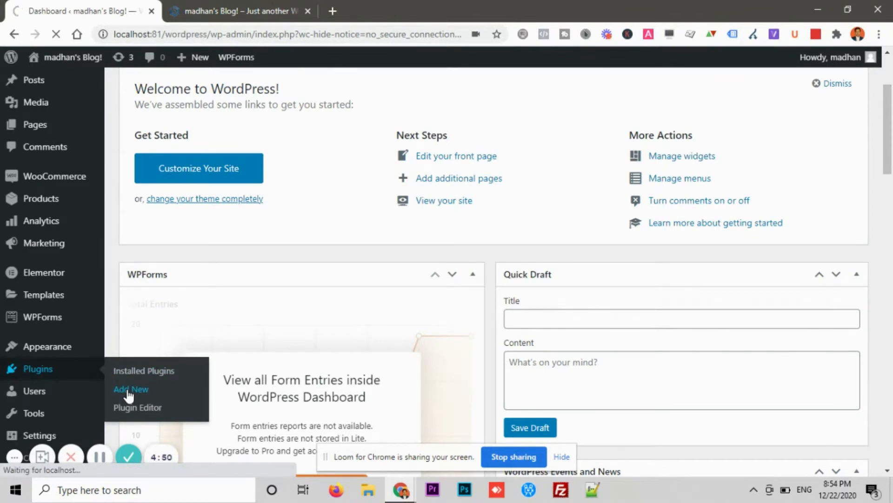
{"action": "left_click", "coordinate": [130, 388]}
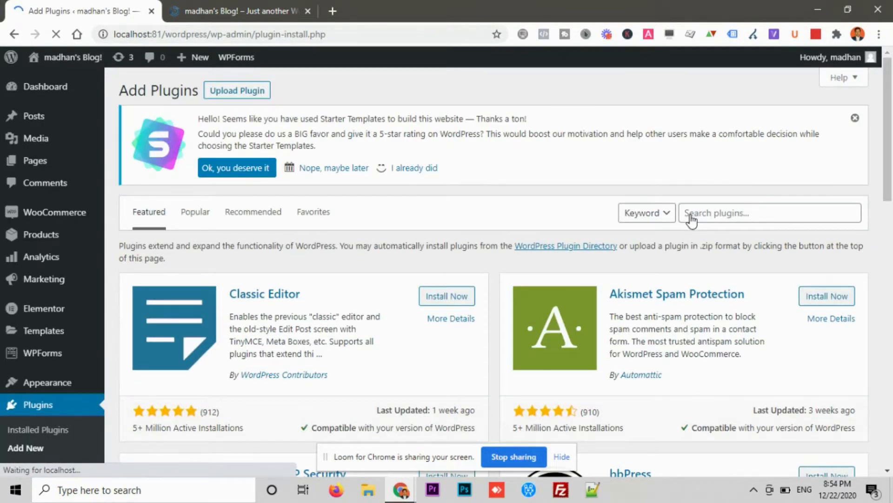
{"action": "type", "text": "invoice"}
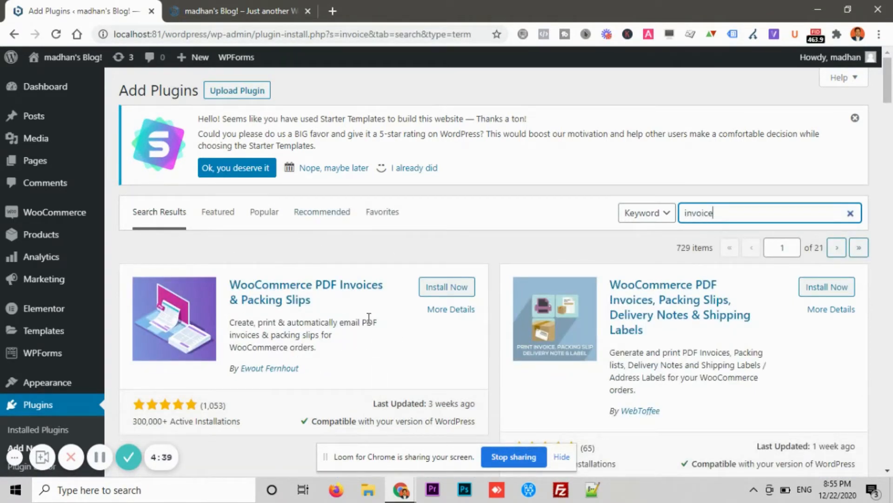
{"action": "left_click", "coordinate": [446, 287]}
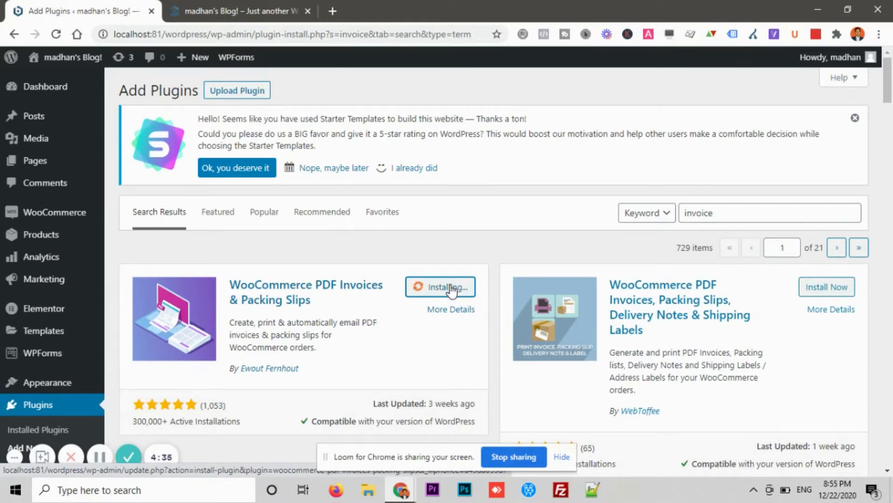
{"action": "mouse_move", "coordinate": [408, 326]}
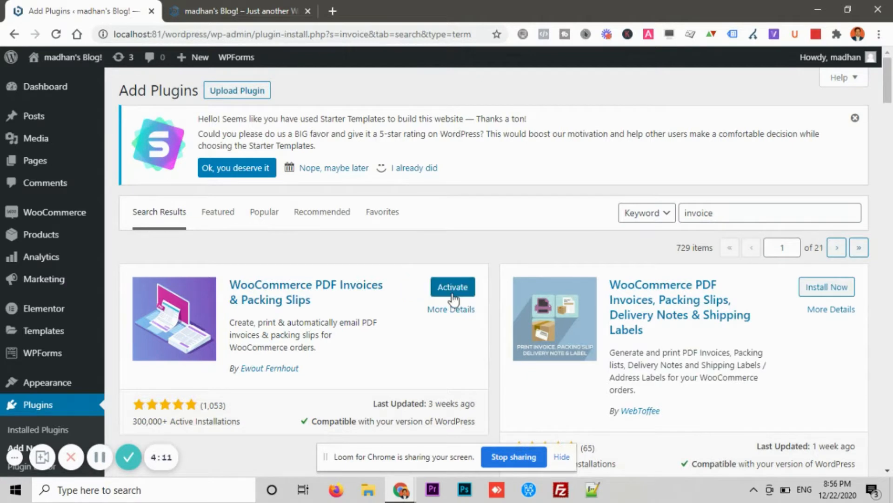
{"action": "left_click", "coordinate": [452, 286]}
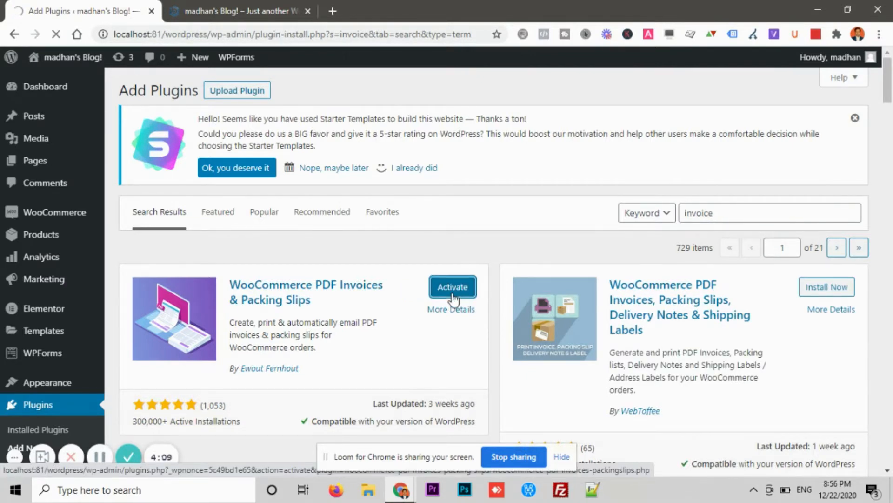
{"action": "left_click", "coordinate": [452, 286]}
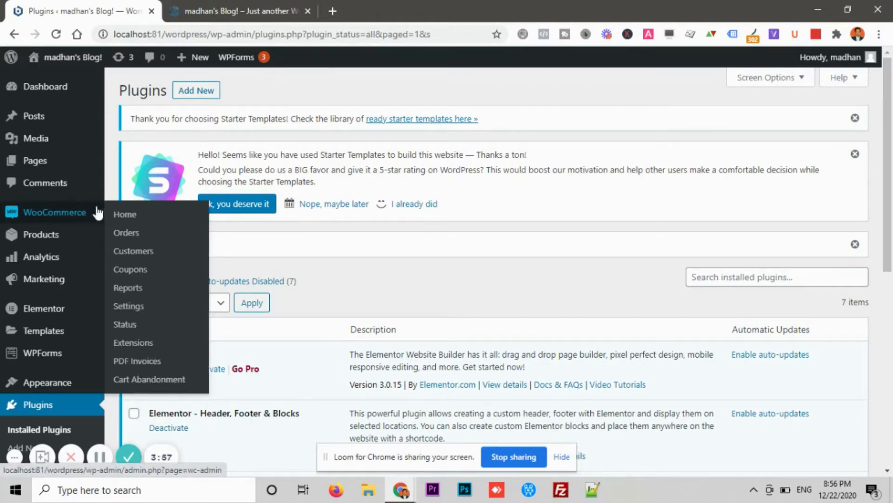
- Open the WooCommerce PDF Invoices general settings and scroll to the shop header fields
{"action": "left_click", "coordinate": [137, 360]}
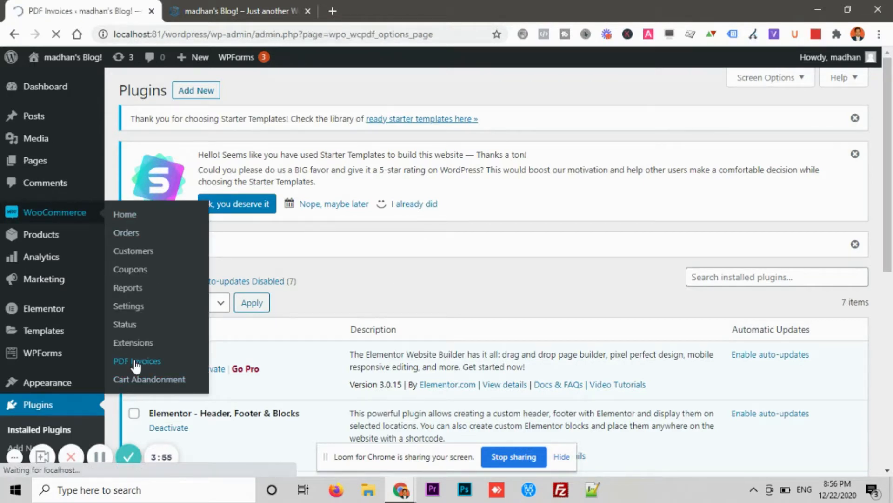
{"action": "left_click", "coordinate": [137, 361]}
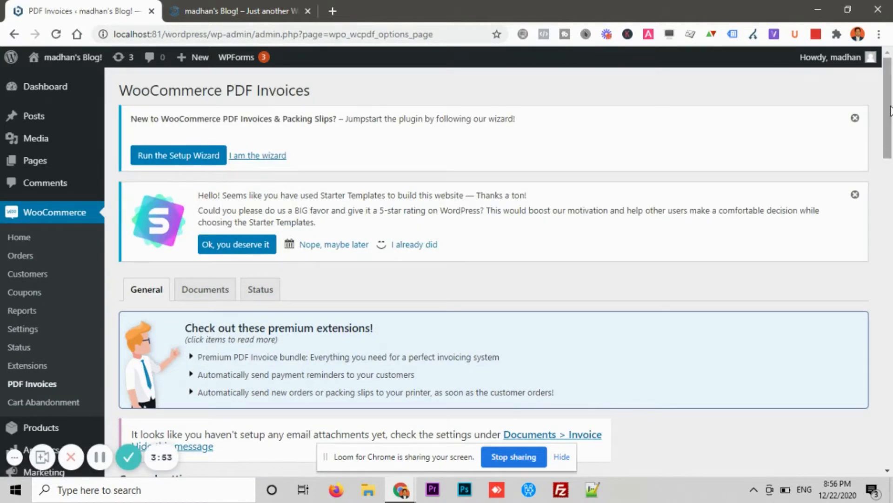
{"action": "scroll", "scroll_direction": "down", "scroll_amount": 3}
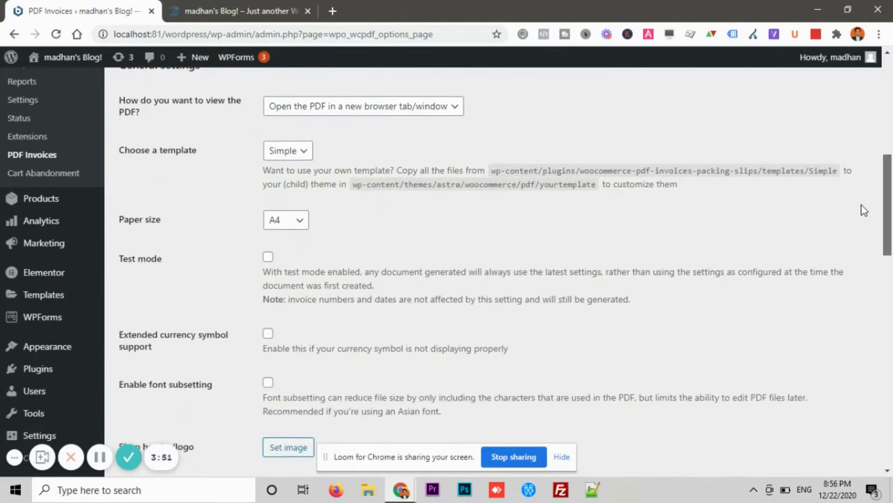
{"action": "scroll", "scroll_direction": "down", "scroll_amount": 3}
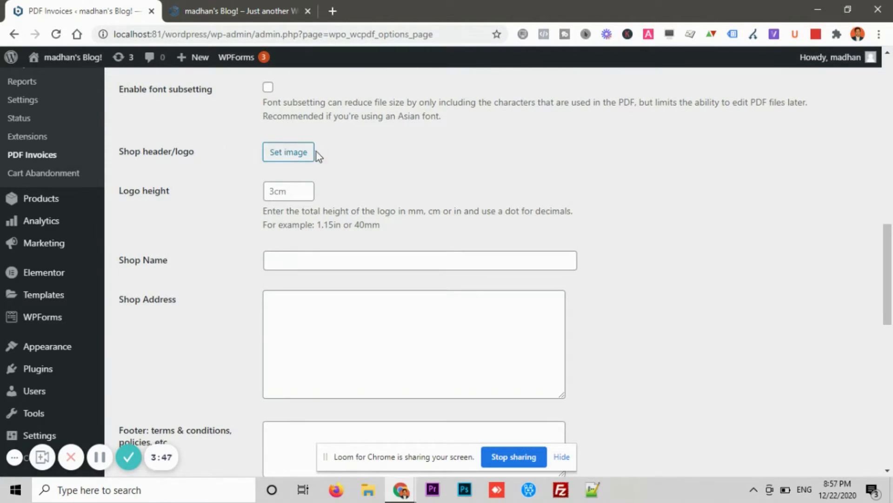
{"action": "mouse_move", "coordinate": [363, 158]}
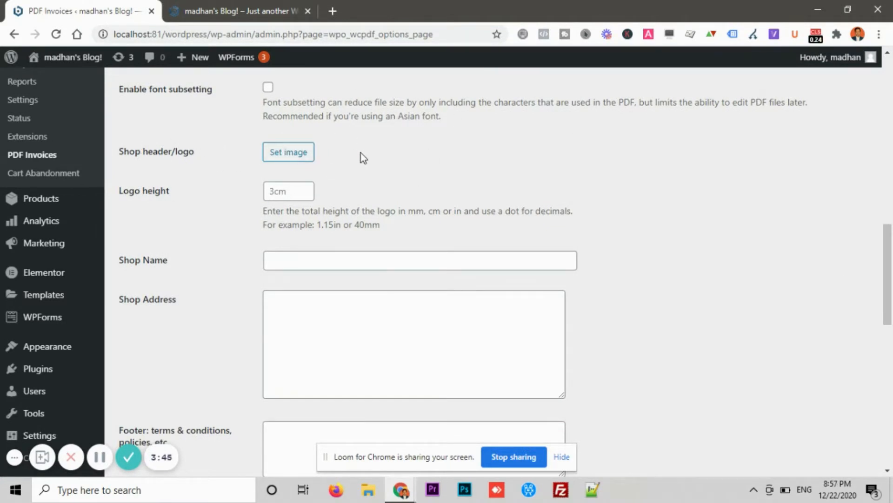
- Set the green four-leaf image from the media library as the shop header logo
{"action": "left_click", "coordinate": [419, 261]}
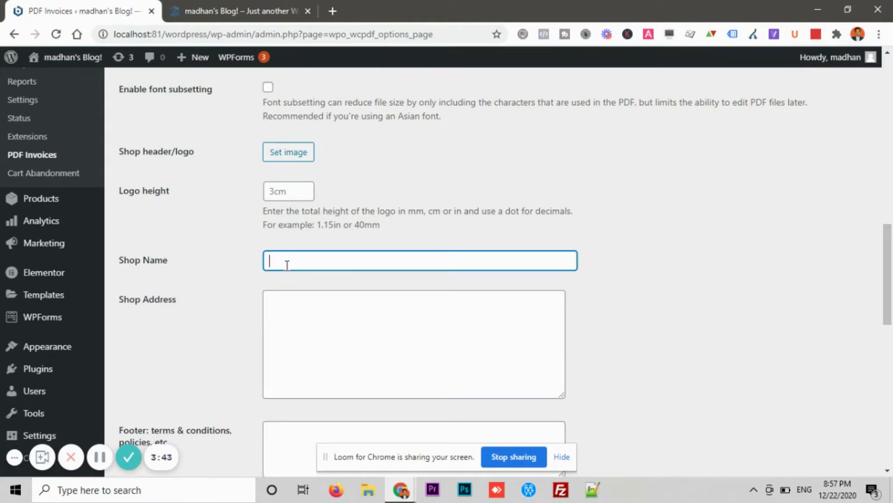
{"action": "left_click", "coordinate": [414, 344]}
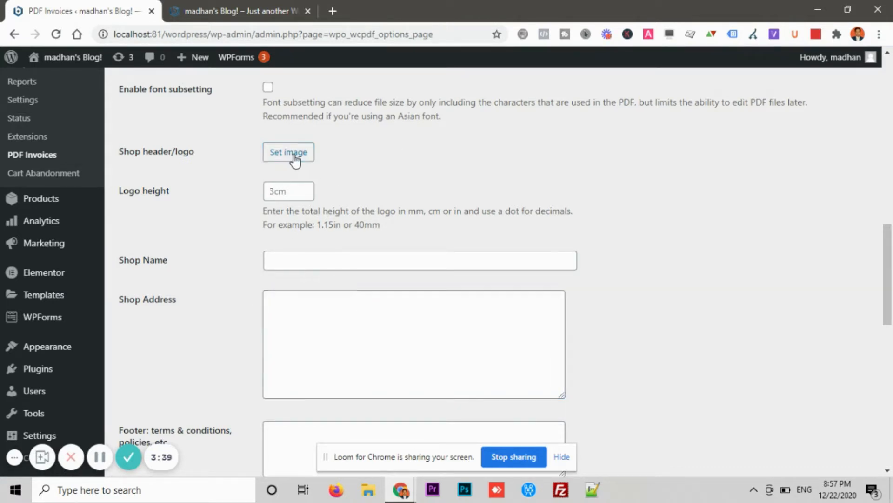
{"action": "left_click", "coordinate": [288, 152]}
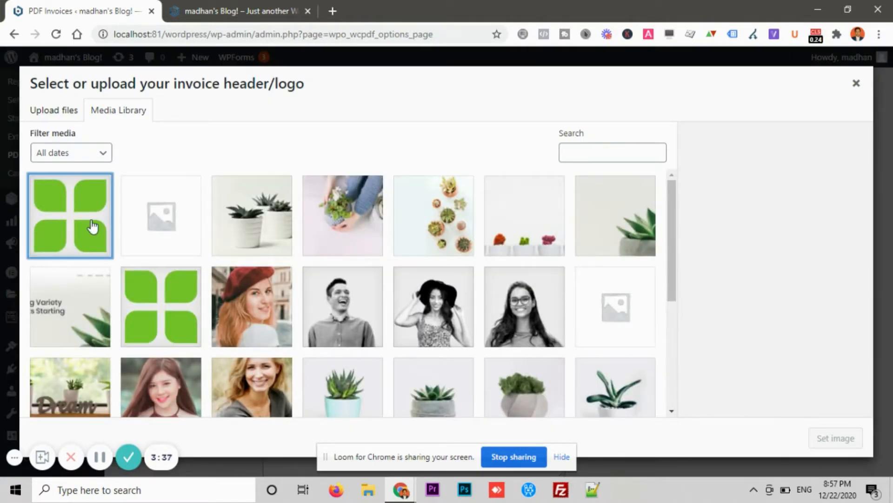
{"action": "left_click", "coordinate": [835, 437]}
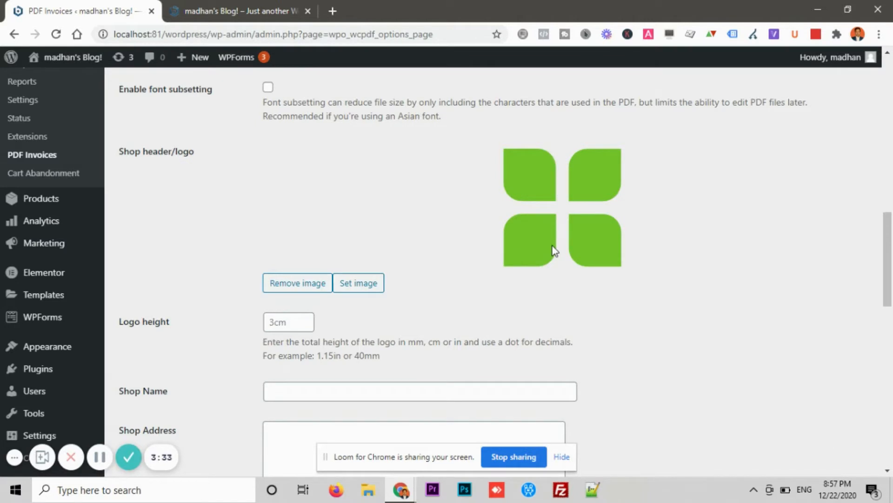
- Enter shop name 'Madhan's Store' and address 'KPHB Colony, Hyderabad', then save the settings
{"action": "scroll", "scroll_direction": "down", "scroll_amount": 3}
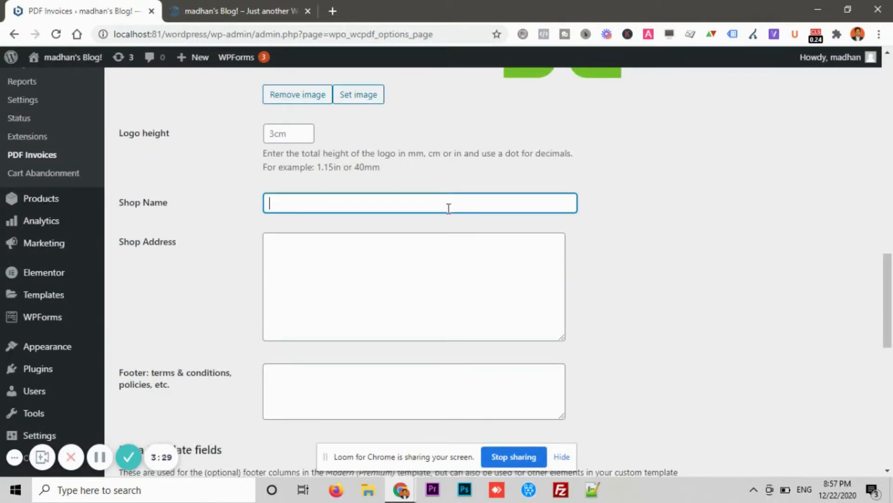
{"action": "type", "text": "madhan"}
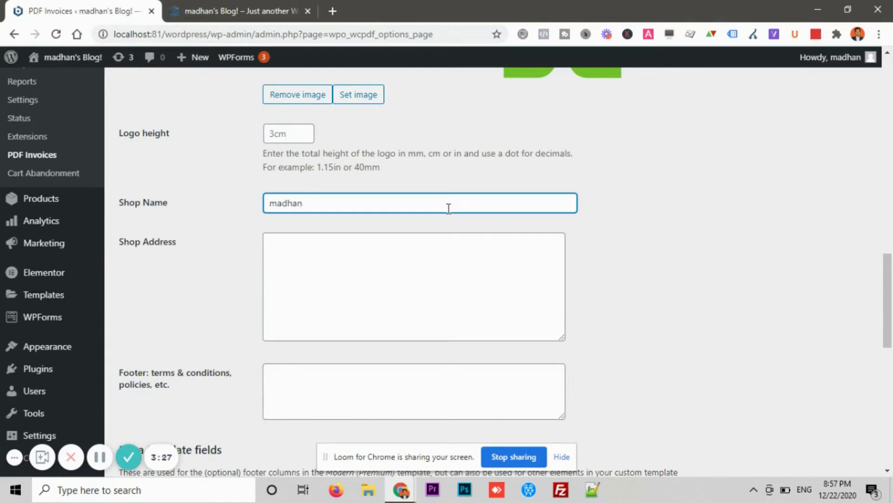
{"action": "type", "text": "Madhan's Store"}
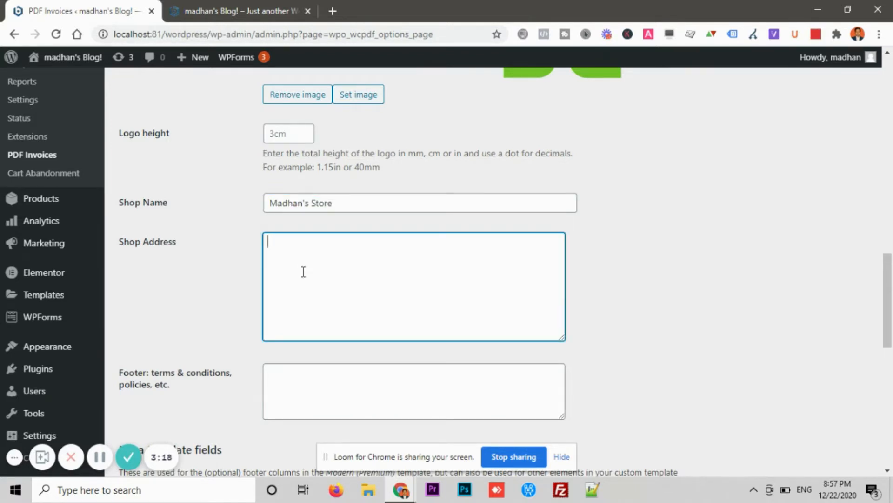
{"action": "type", "text": "KPHB Colony, Hyderabad"}
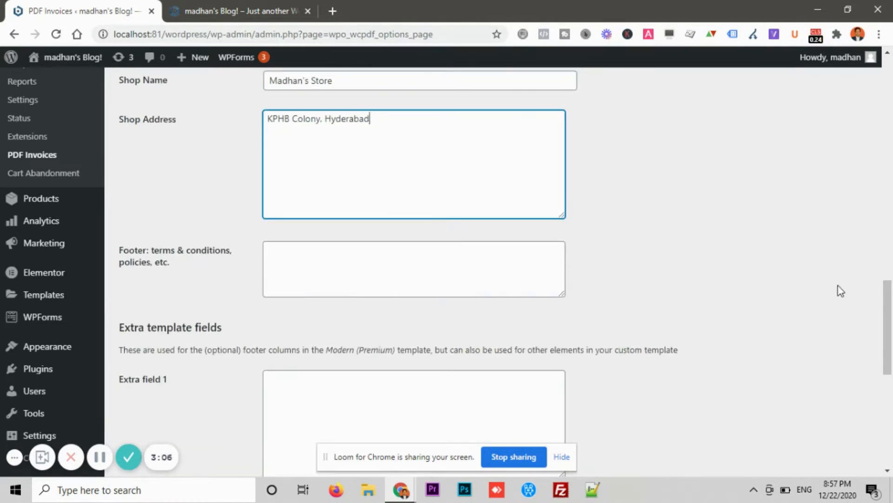
{"action": "scroll", "scroll_direction": "down", "scroll_amount": 3}
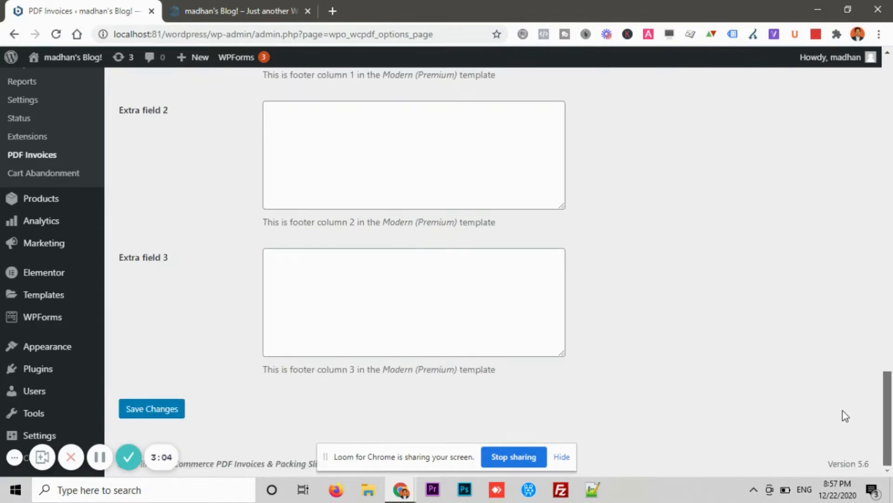
{"action": "left_click", "coordinate": [151, 408]}
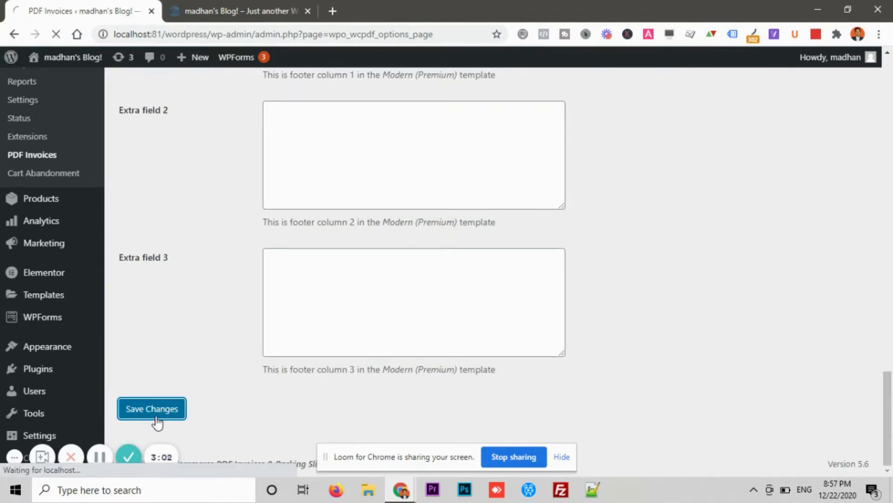
{"action": "left_click", "coordinate": [152, 409]}
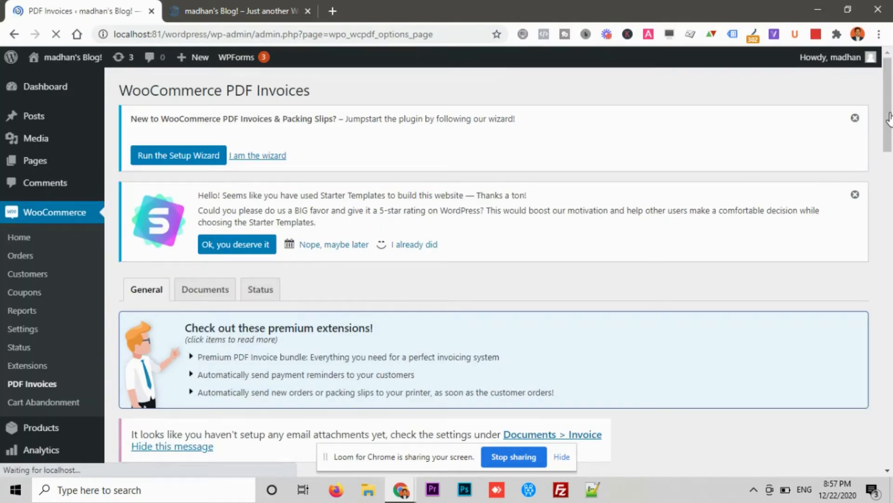
{"action": "scroll", "scroll_direction": "down", "scroll_amount": 3}
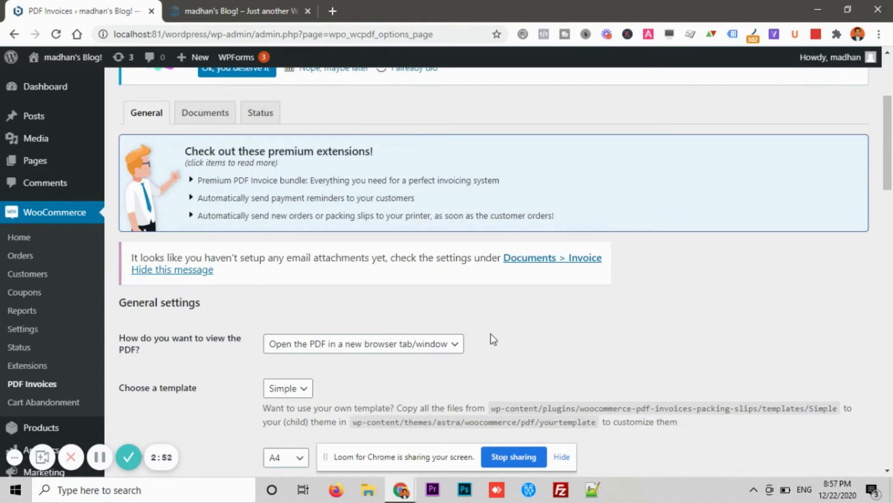
- On the Invoice documents settings, attach invoices to Completed order emails
{"action": "left_click", "coordinate": [205, 112]}
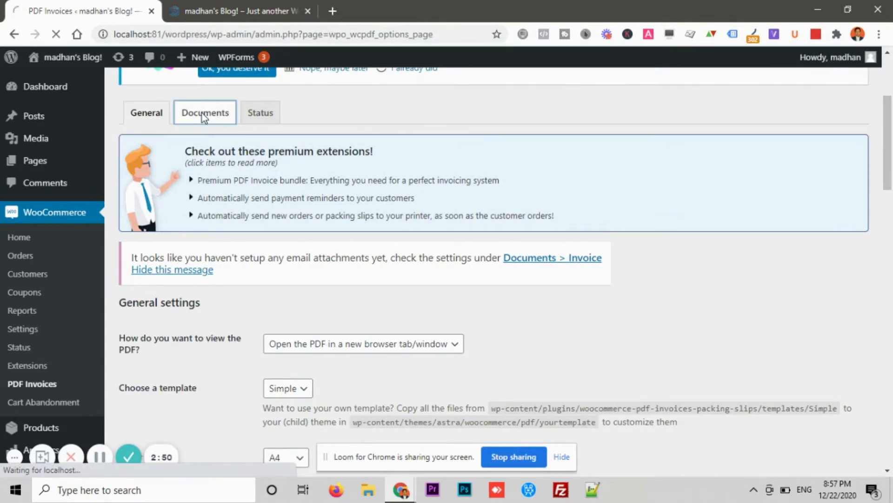
{"action": "left_click", "coordinate": [205, 112]}
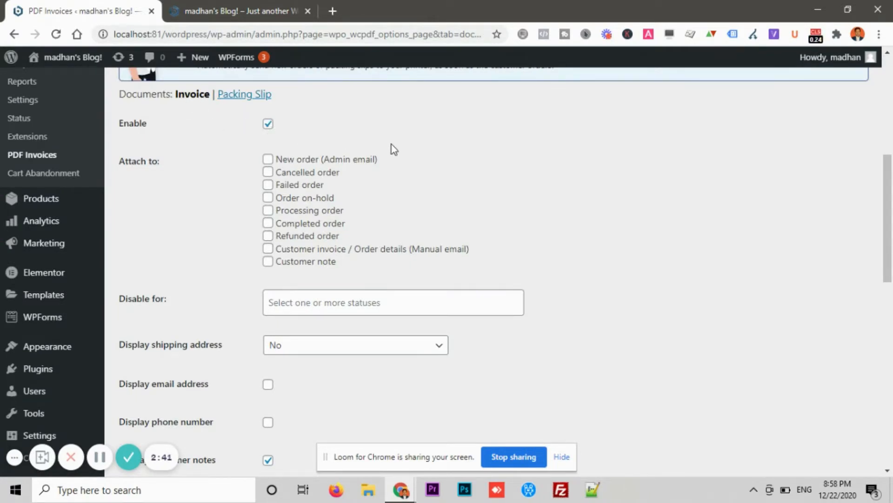
{"action": "mouse_move", "coordinate": [307, 134]}
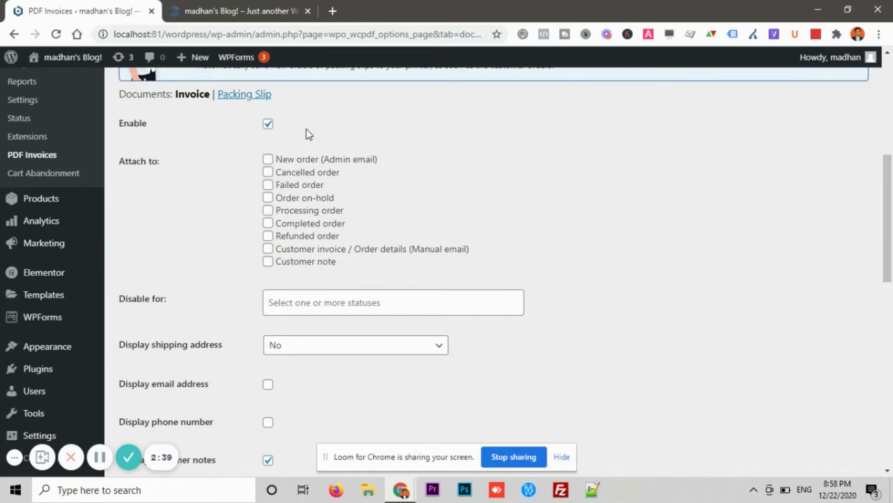
{"action": "mouse_move", "coordinate": [271, 284]}
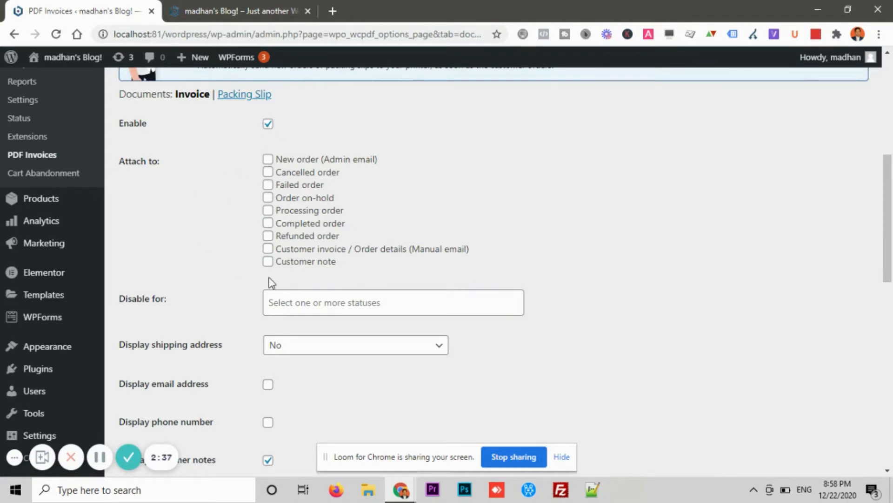
{"action": "mouse_move", "coordinate": [322, 146]}
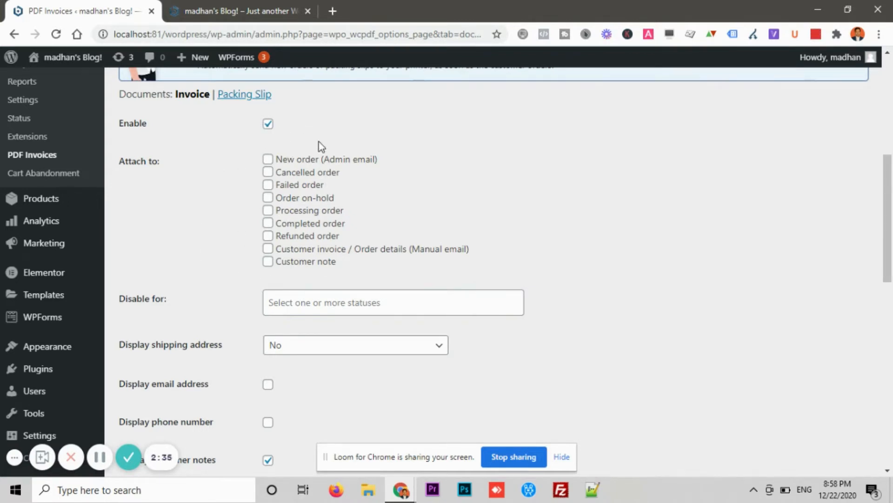
{"action": "mouse_move", "coordinate": [324, 161]}
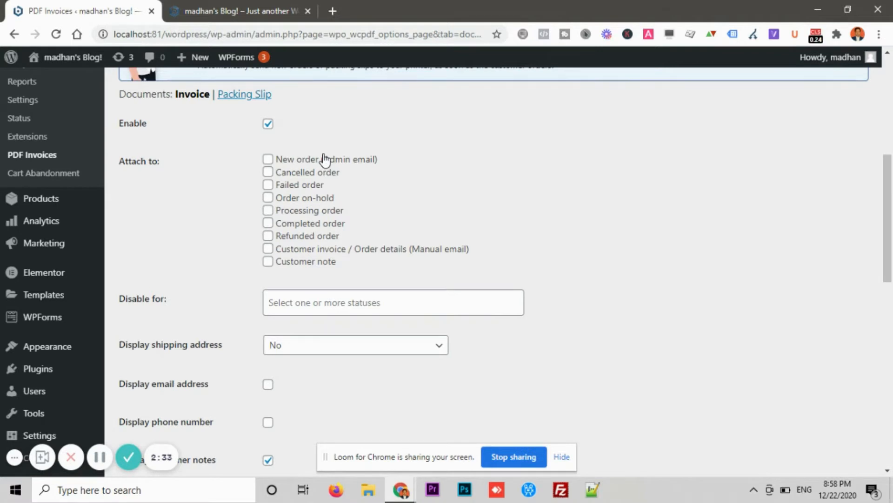
{"action": "mouse_move", "coordinate": [322, 228]}
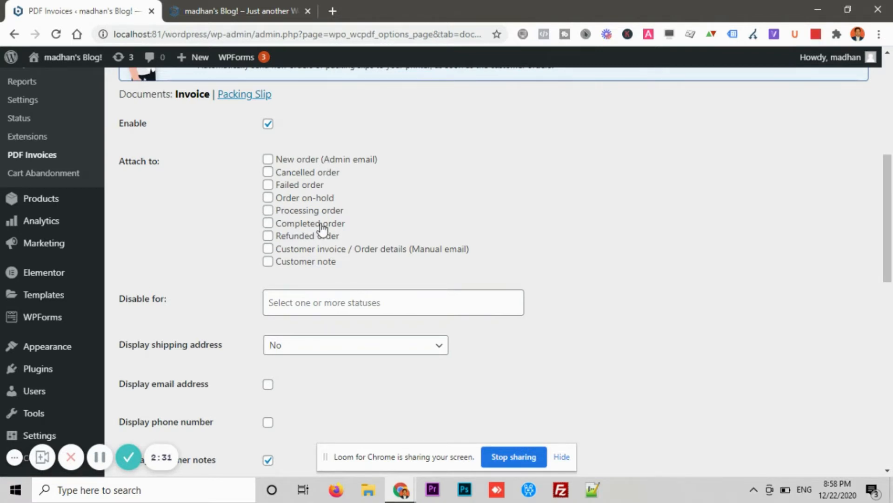
{"action": "left_click", "coordinate": [268, 223]}
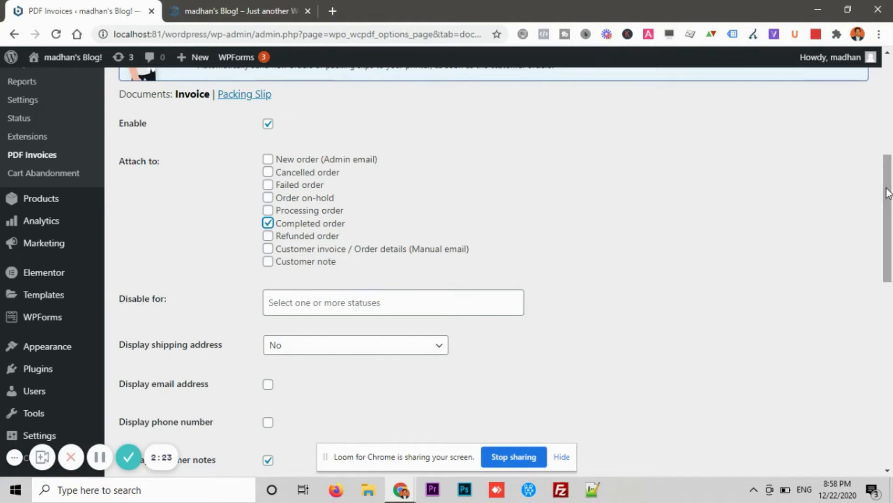
- Enable showing the customer's phone number and email address on invoices
{"action": "scroll", "scroll_direction": "down", "scroll_amount": 3}
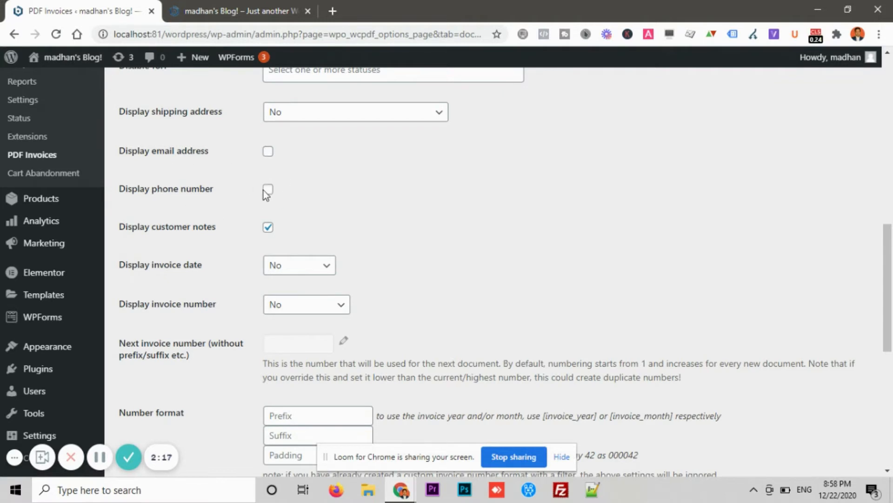
{"action": "left_click", "coordinate": [268, 189]}
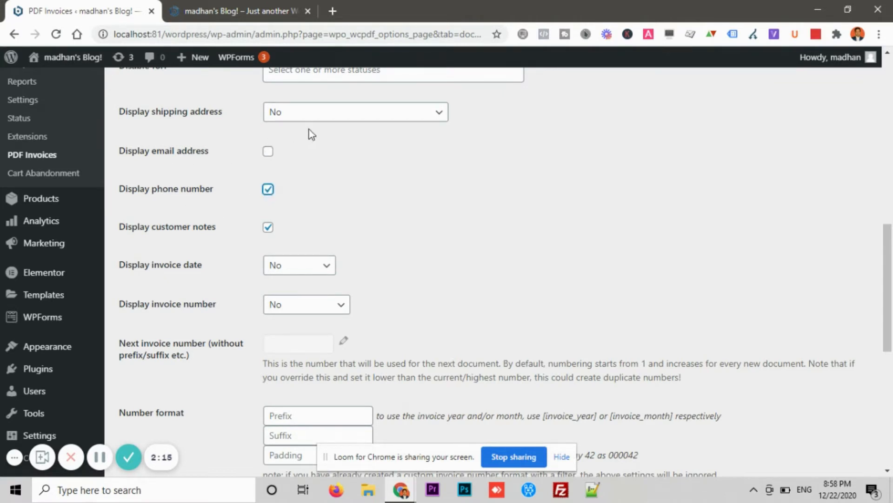
{"action": "left_click", "coordinate": [268, 150]}
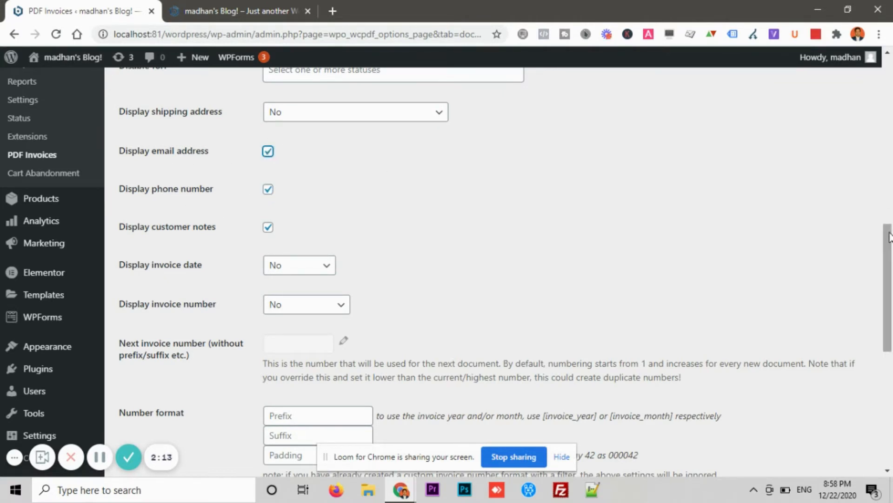
{"action": "scroll", "scroll_direction": "down", "scroll_amount": 3}
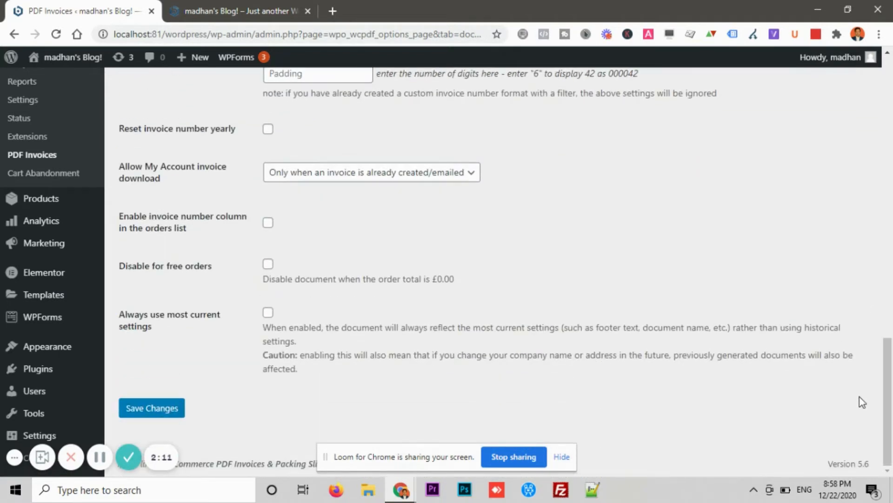
- Save the Invoice document settings on the PDF Invoices Documents page
{"action": "left_click", "coordinate": [152, 407]}
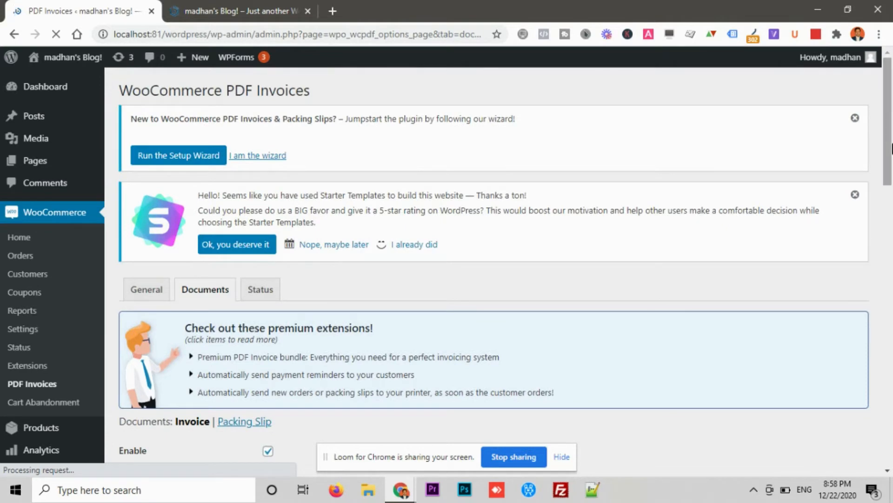
{"action": "scroll", "scroll_direction": "down", "scroll_amount": 3}
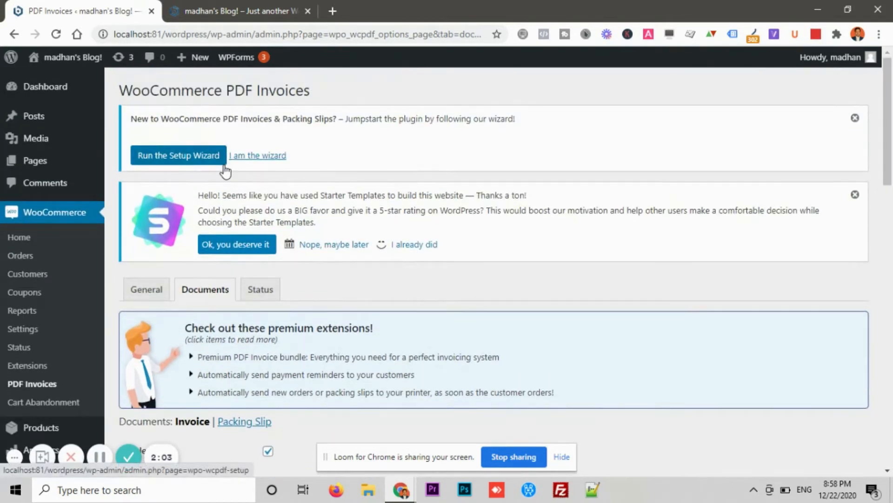
{"action": "left_click", "coordinate": [239, 11]}
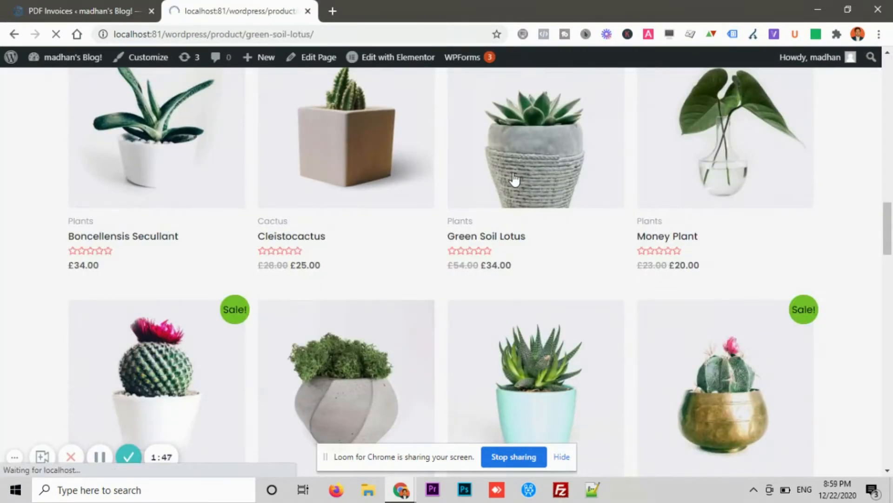
- Add Green Soil Lotus to the cart and reach checkout, which lists no payment methods
{"action": "left_click", "coordinate": [534, 137]}
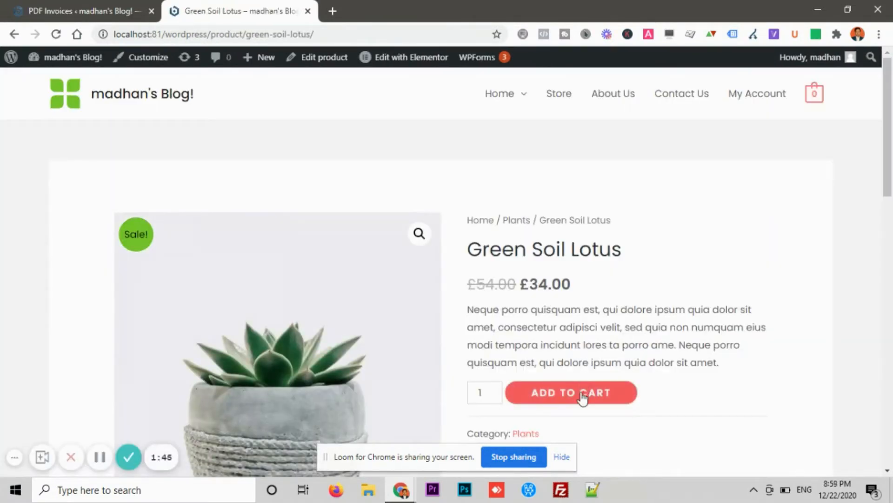
{"action": "left_click", "coordinate": [570, 393]}
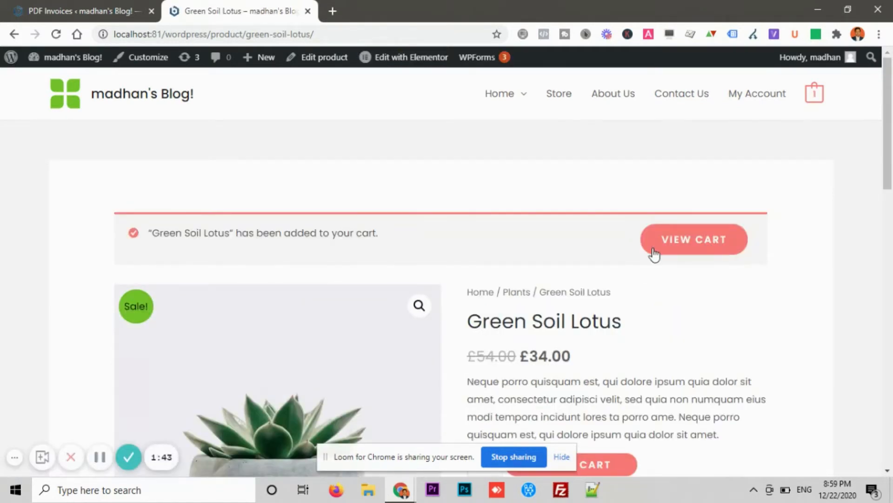
{"action": "left_click", "coordinate": [693, 238]}
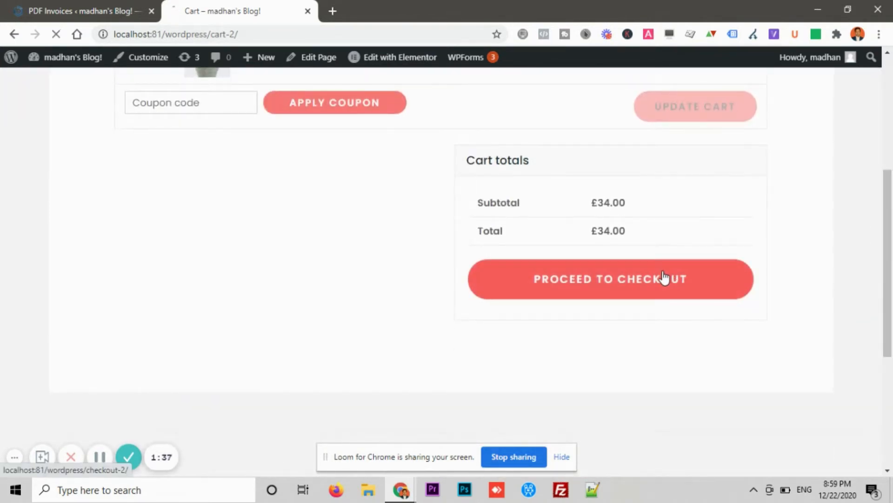
{"action": "left_click", "coordinate": [610, 279]}
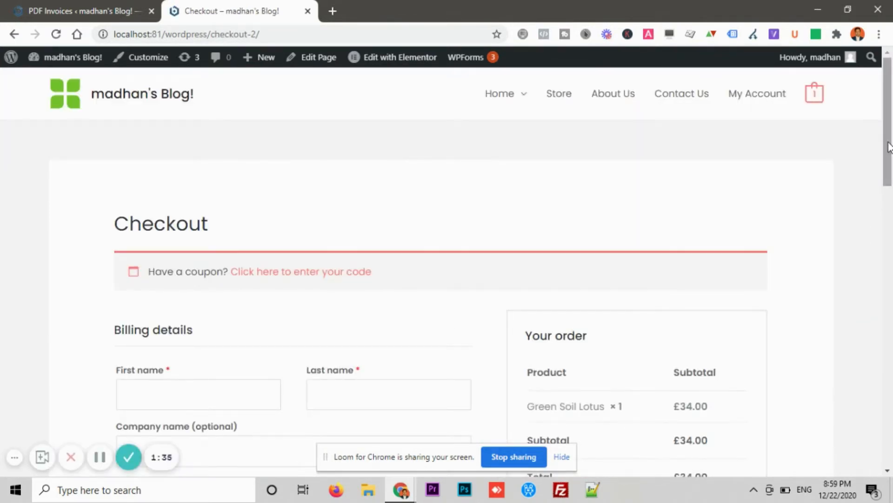
{"action": "scroll", "scroll_direction": "down", "scroll_amount": 3}
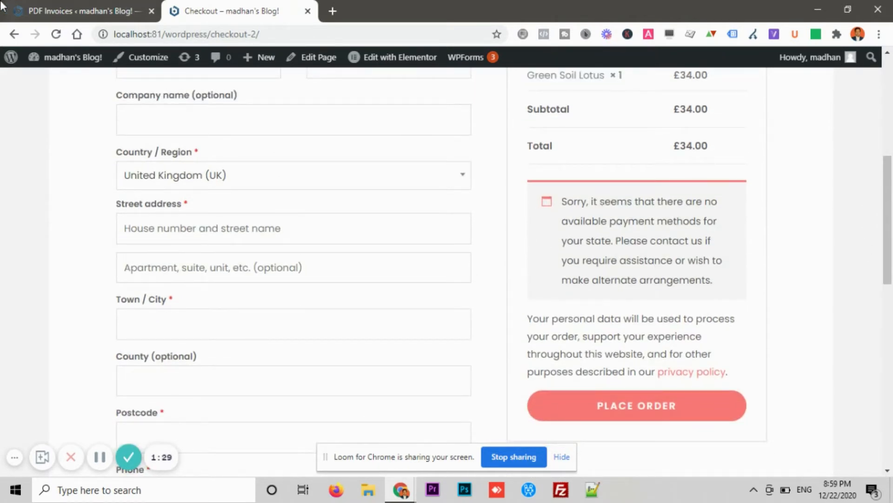
{"action": "left_click", "coordinate": [80, 11]}
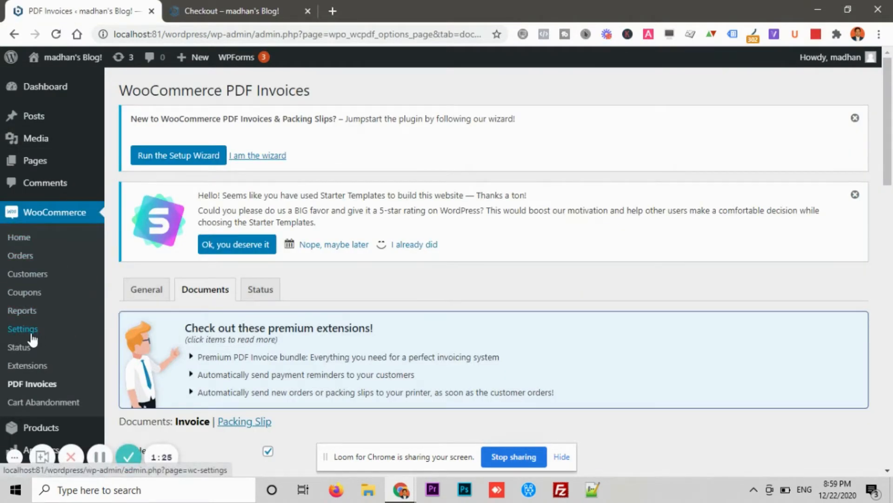
{"action": "left_click", "coordinate": [23, 329]}
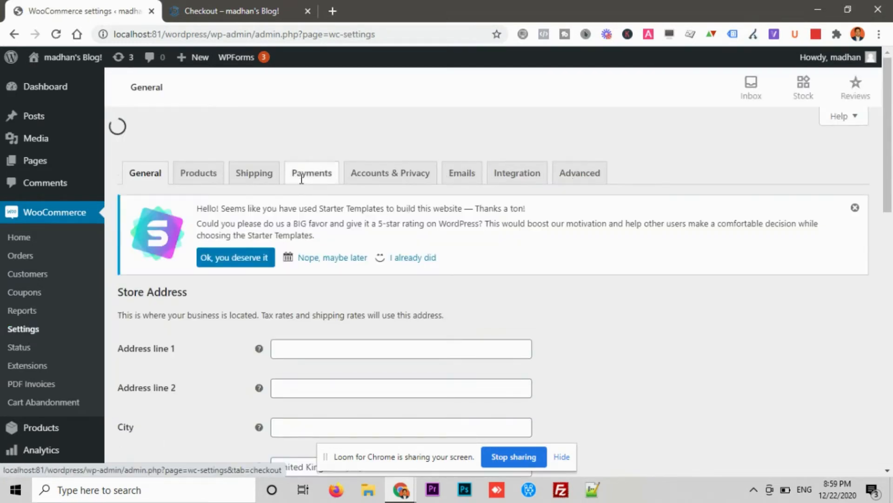
- Enable Cash on delivery under WooCommerce Settings > Payments and save
{"action": "left_click", "coordinate": [311, 173]}
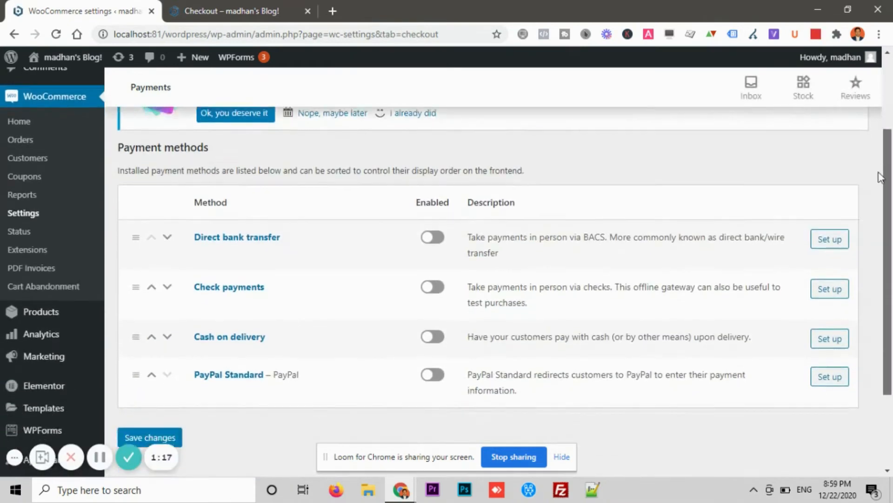
{"action": "scroll", "scroll_direction": "down", "scroll_amount": 3}
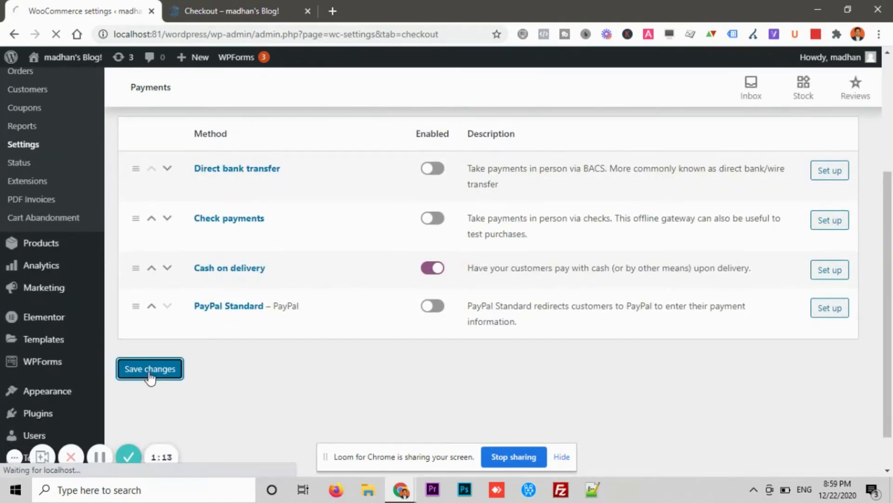
{"action": "left_click", "coordinate": [149, 369]}
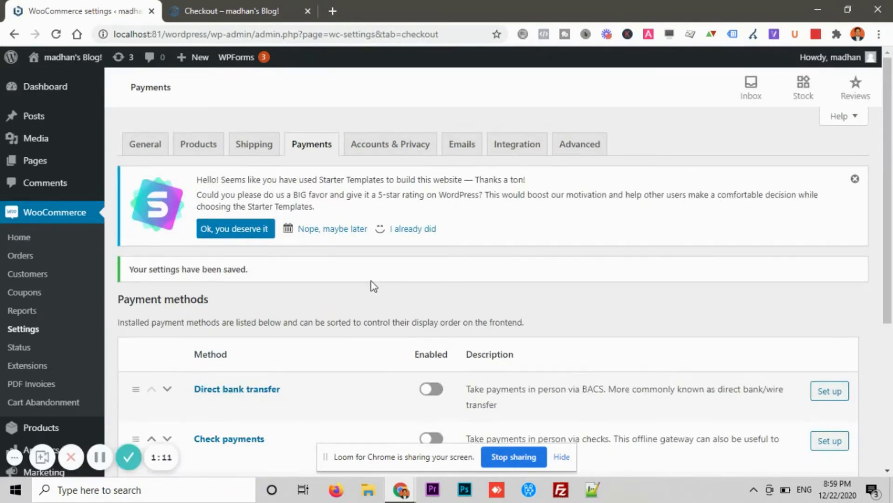
{"action": "left_click", "coordinate": [239, 11]}
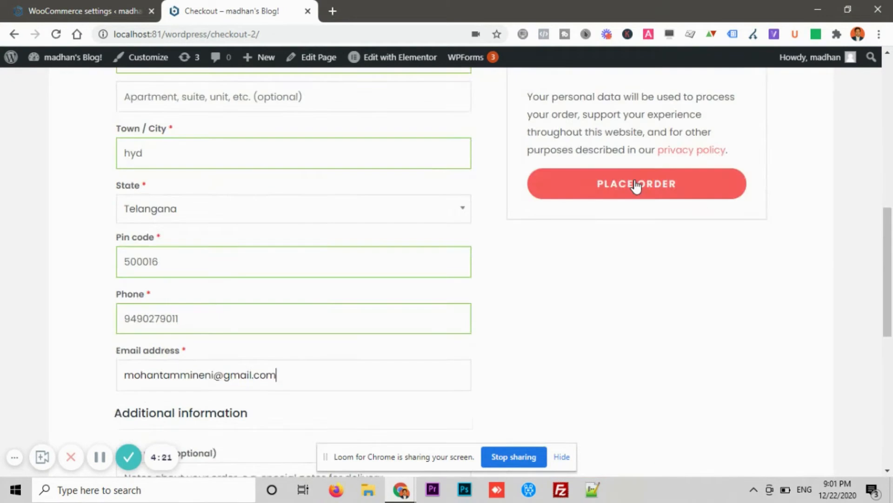
- Place the Green Soil Lotus order, received as order 1086 paid by cash on delivery
{"action": "left_click", "coordinate": [636, 183]}
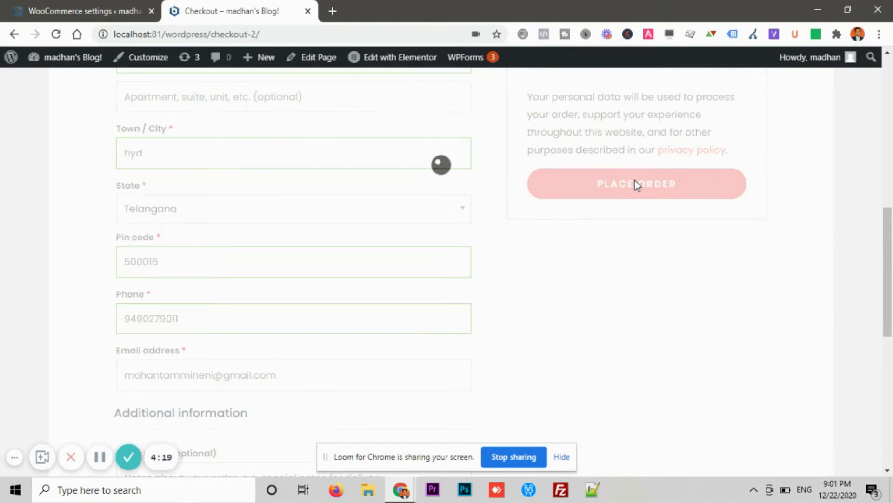
{"action": "left_click", "coordinate": [636, 184]}
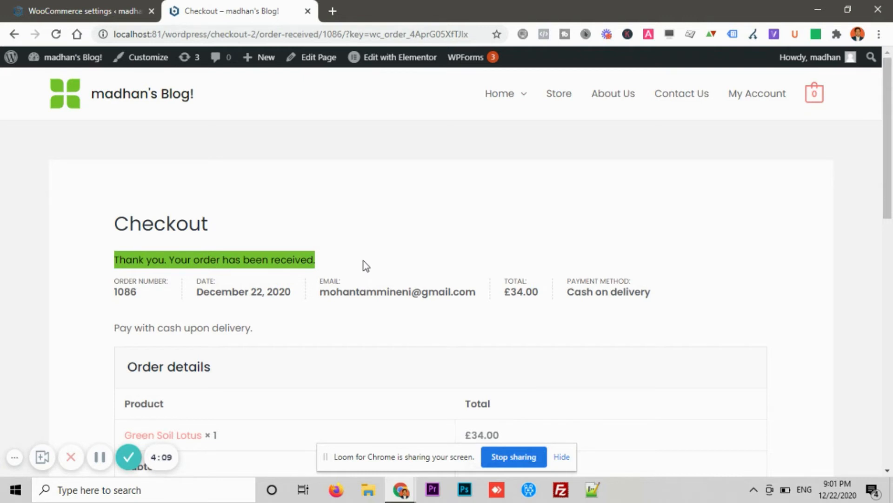
{"action": "left_click", "coordinate": [79, 10]}
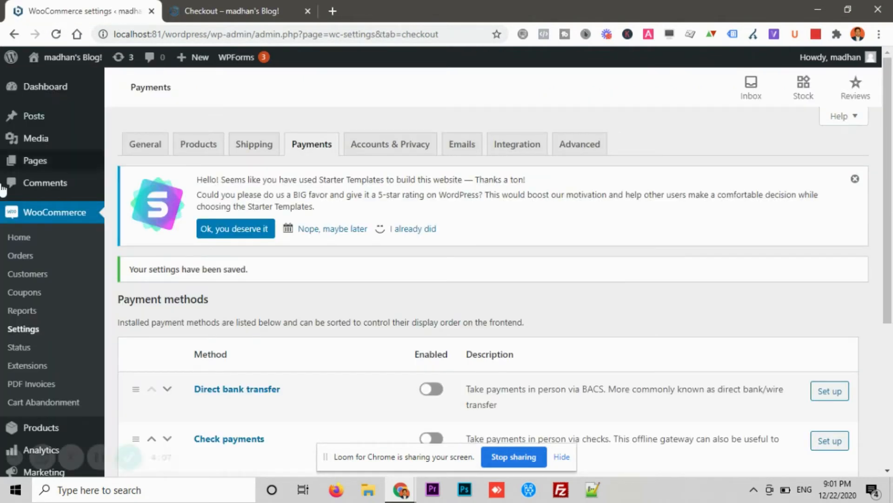
- Open order #1086 from WooCommerce Orders, set its status to Completed and update it
{"action": "left_click", "coordinate": [20, 255]}
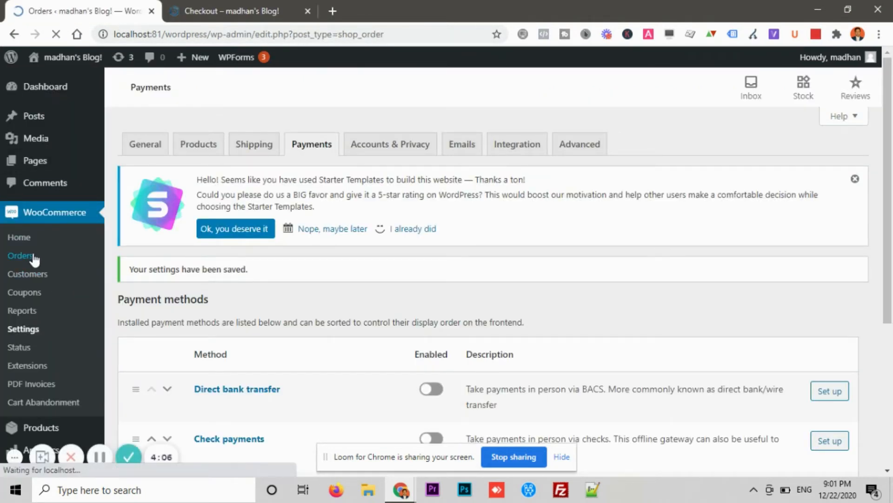
{"action": "left_click", "coordinate": [21, 254]}
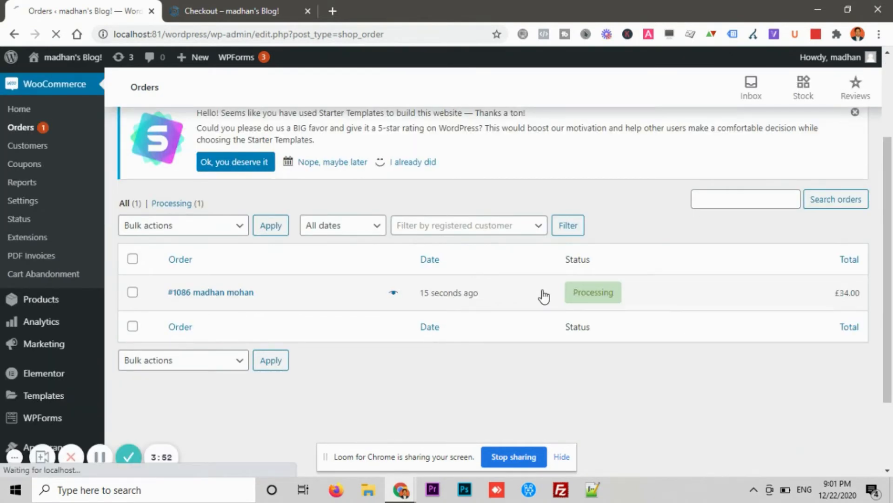
{"action": "left_click", "coordinate": [210, 292]}
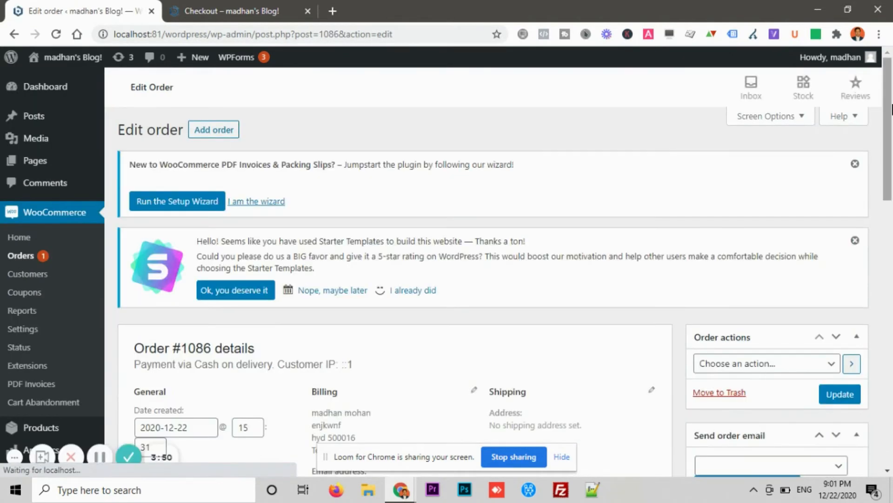
{"action": "scroll", "scroll_direction": "down", "scroll_amount": 3}
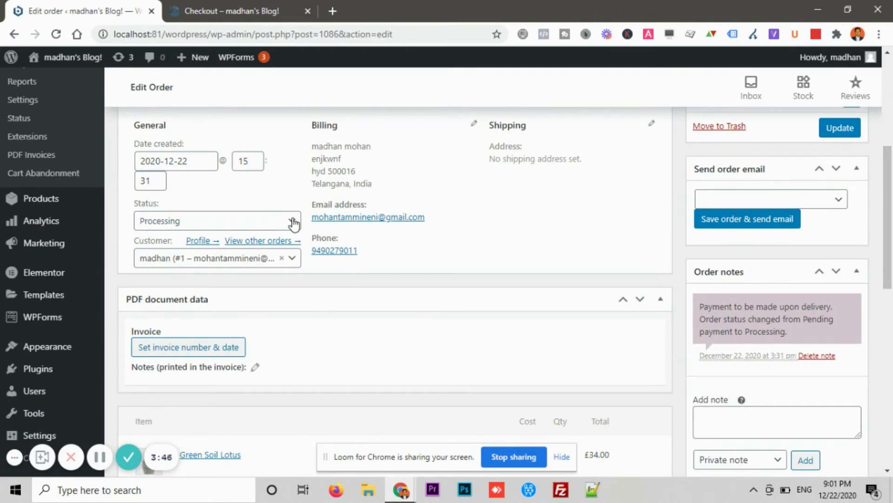
{"action": "left_click", "coordinate": [217, 221]}
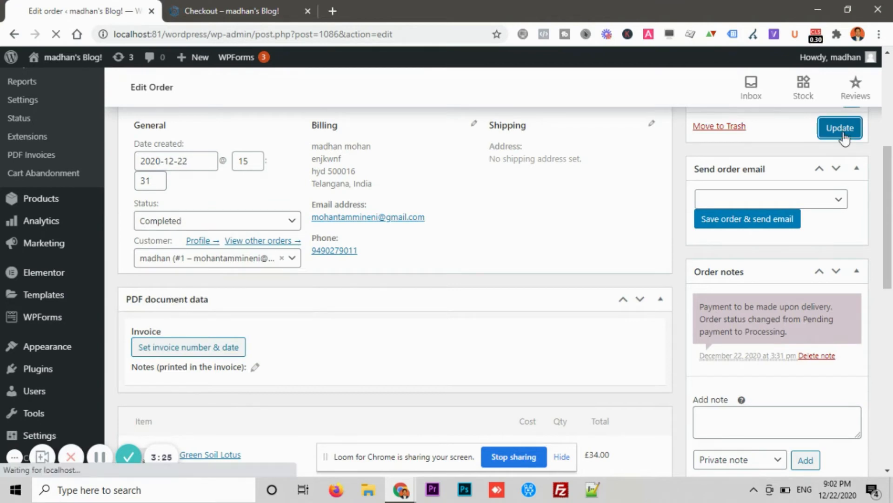
{"action": "left_click", "coordinate": [839, 128]}
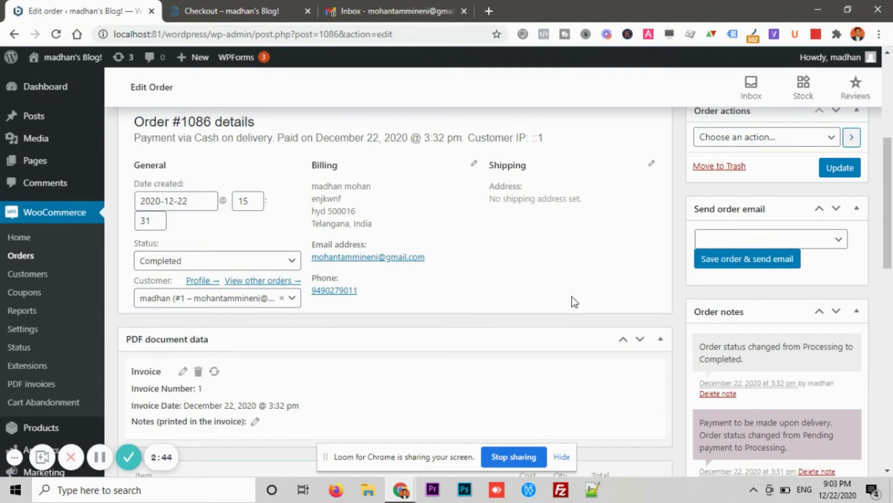
{"action": "mouse_move", "coordinate": [452, 310]}
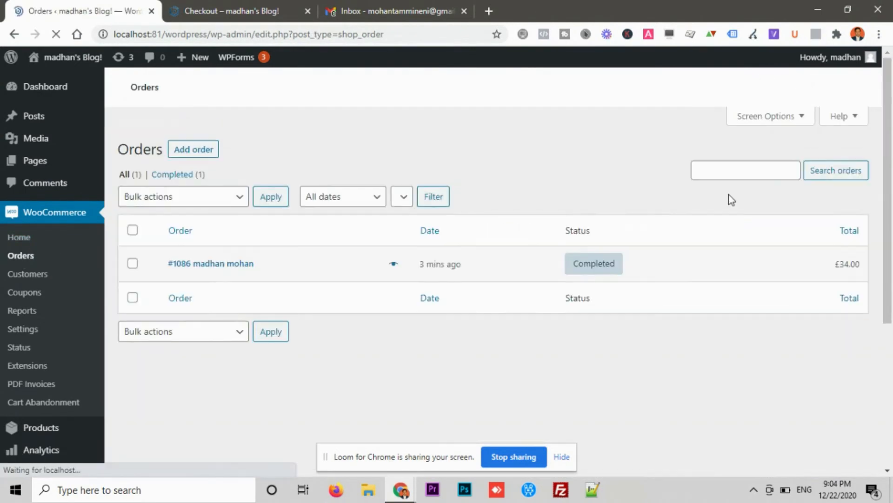
- Create the PDF invoice for order #1086 and return to its edit page
{"action": "left_click", "coordinate": [211, 263]}
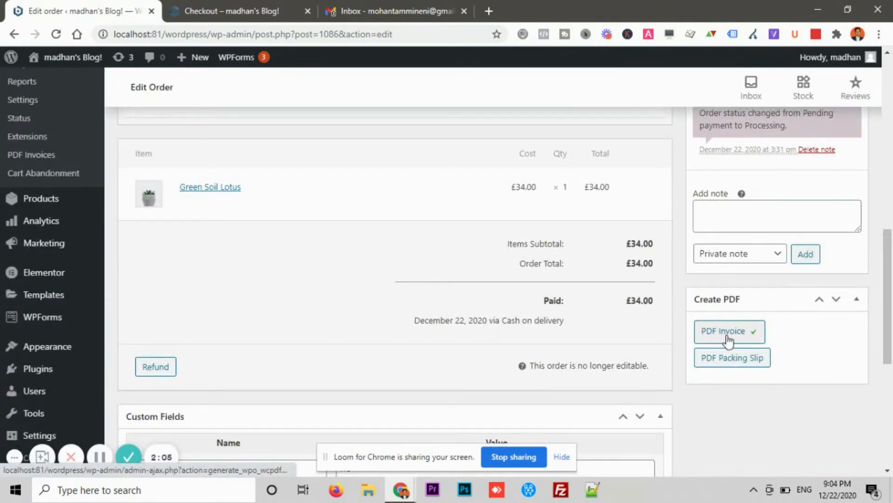
{"action": "left_click", "coordinate": [729, 331]}
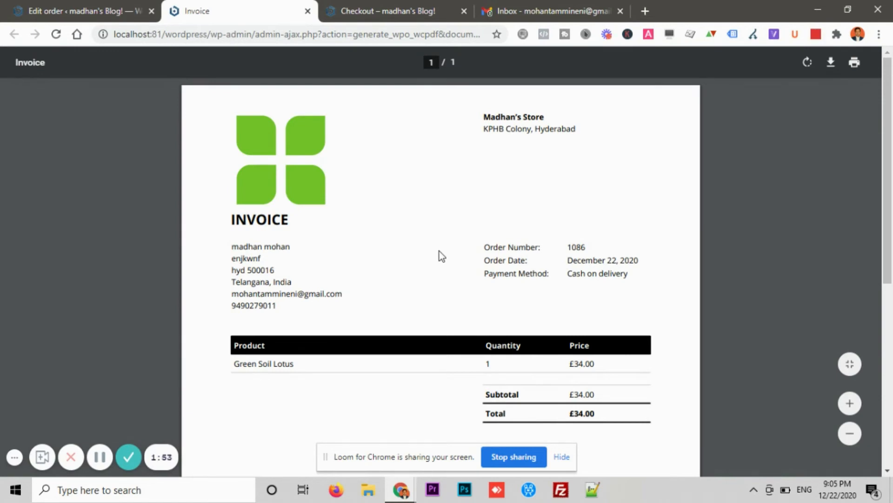
{"action": "left_click", "coordinate": [83, 11]}
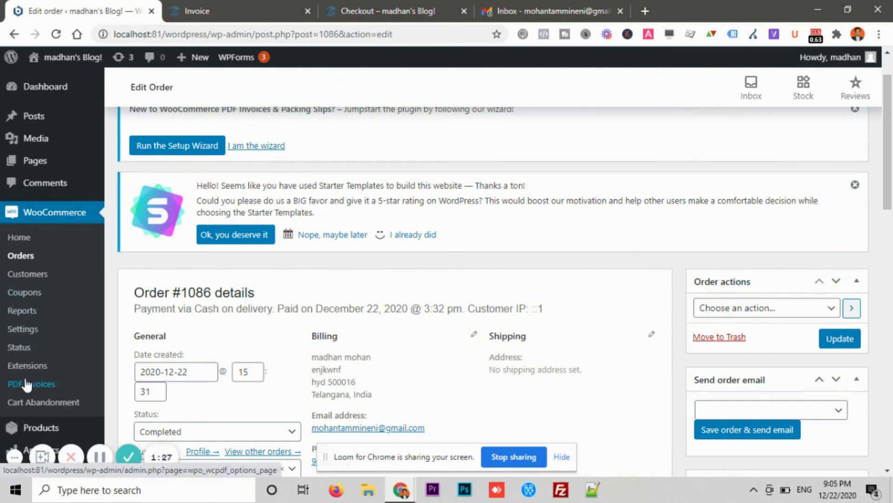
- Check the Packing Slip document settings, where email and phone display are off, then return to the orders list
{"action": "left_click", "coordinate": [31, 383]}
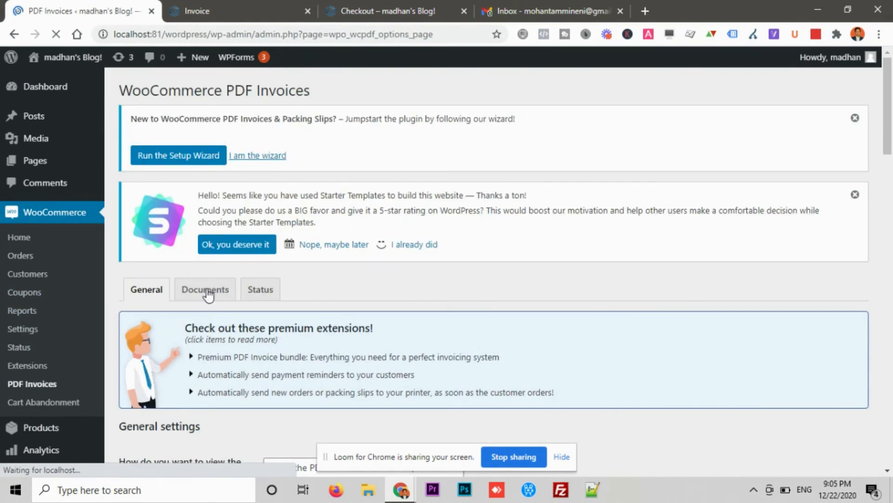
{"action": "left_click", "coordinate": [205, 289]}
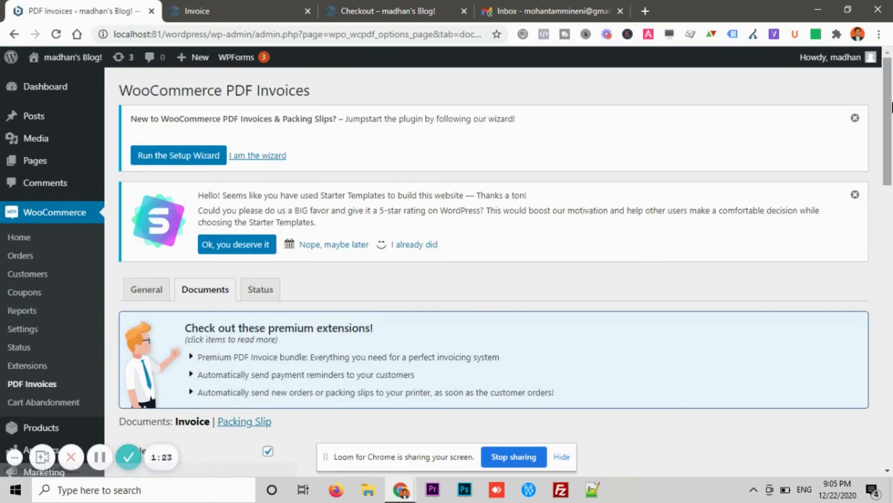
{"action": "scroll", "scroll_direction": "down", "scroll_amount": 3}
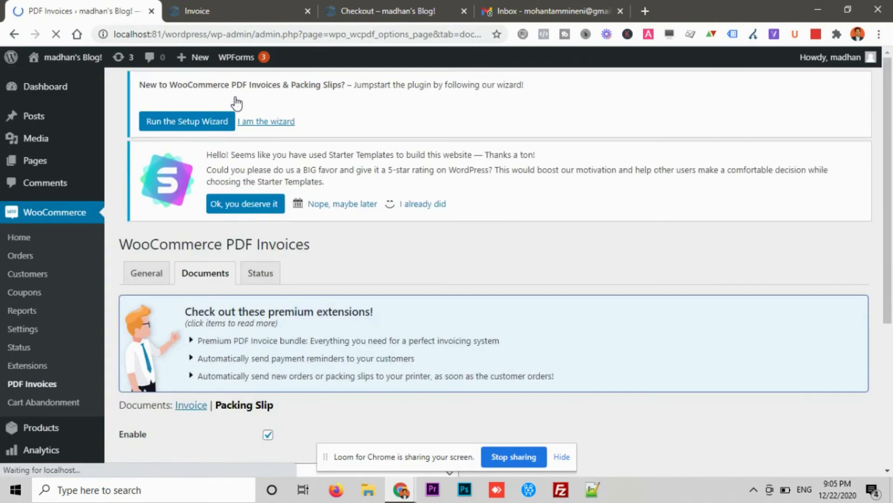
{"action": "scroll", "scroll_direction": "down", "scroll_amount": 3}
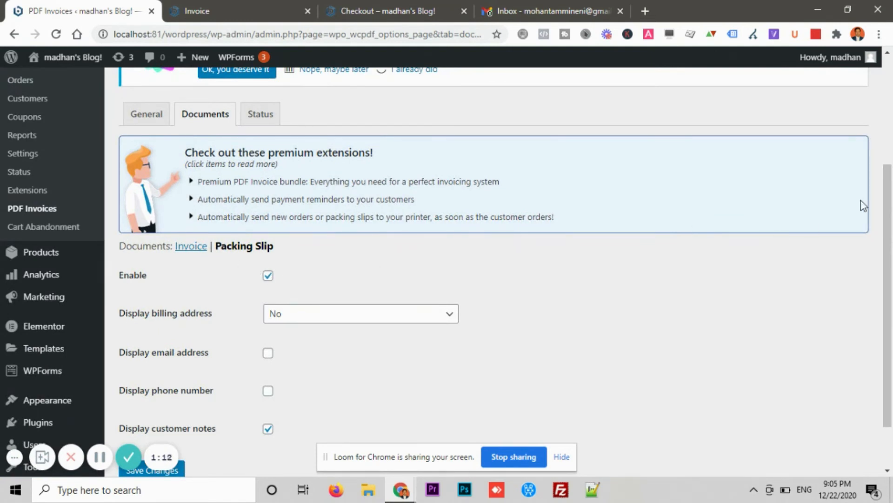
{"action": "scroll", "scroll_direction": "down", "scroll_amount": 3}
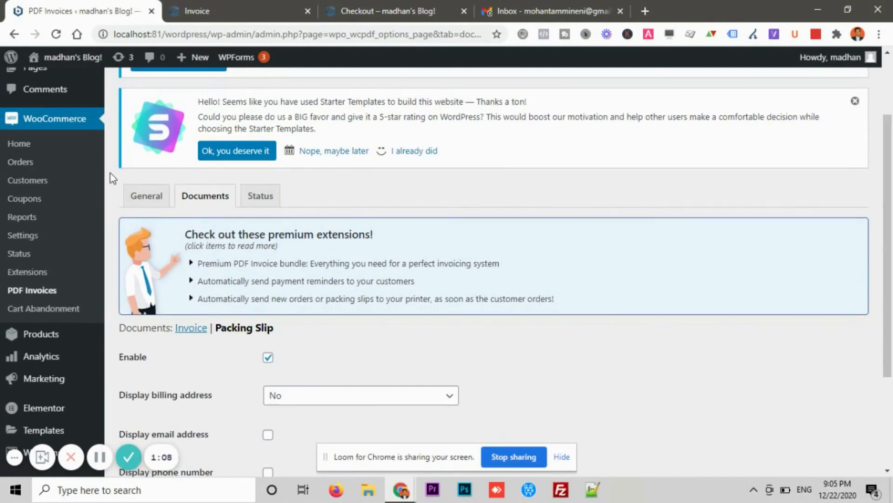
{"action": "left_click", "coordinate": [20, 162]}
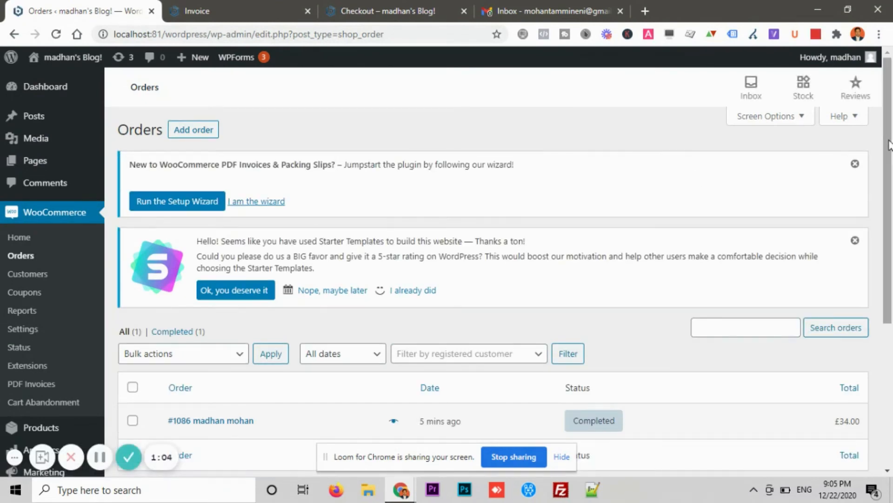
- Generate the PDF packing slip for order #1086, which shows no email or phone, then return to editing the order
{"action": "scroll", "scroll_direction": "down", "scroll_amount": 3}
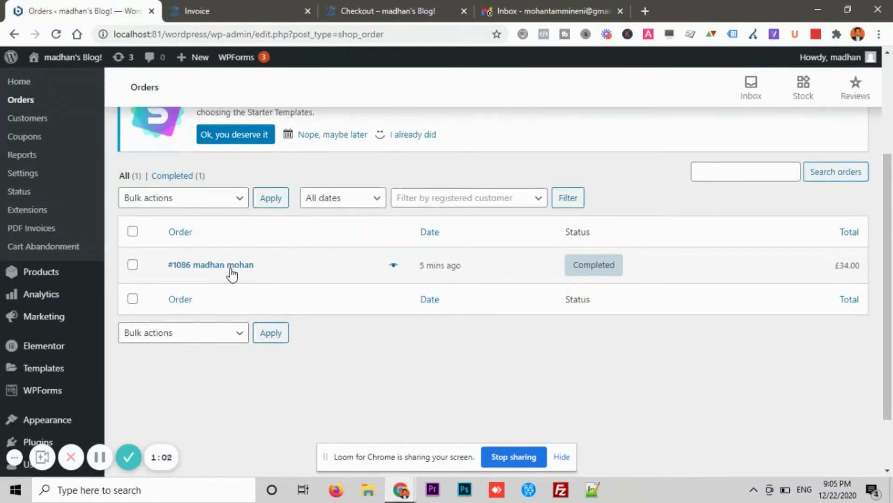
{"action": "left_click", "coordinate": [210, 264]}
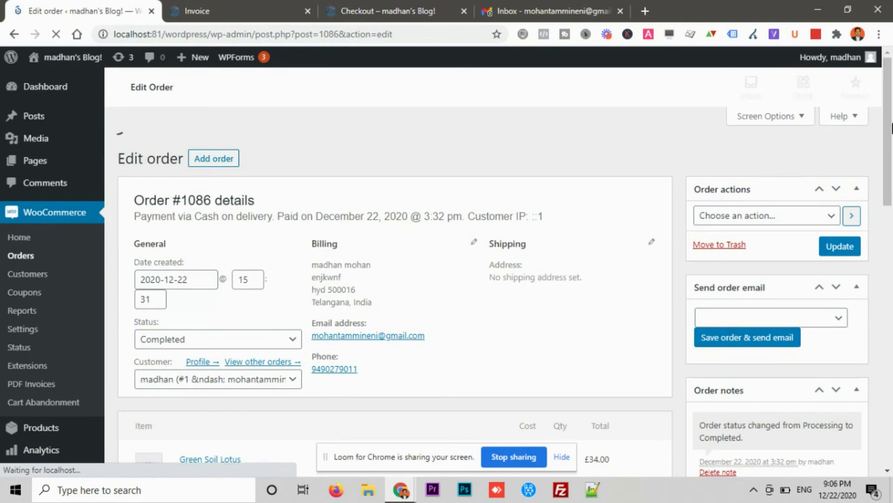
{"action": "scroll", "scroll_direction": "down", "scroll_amount": 3}
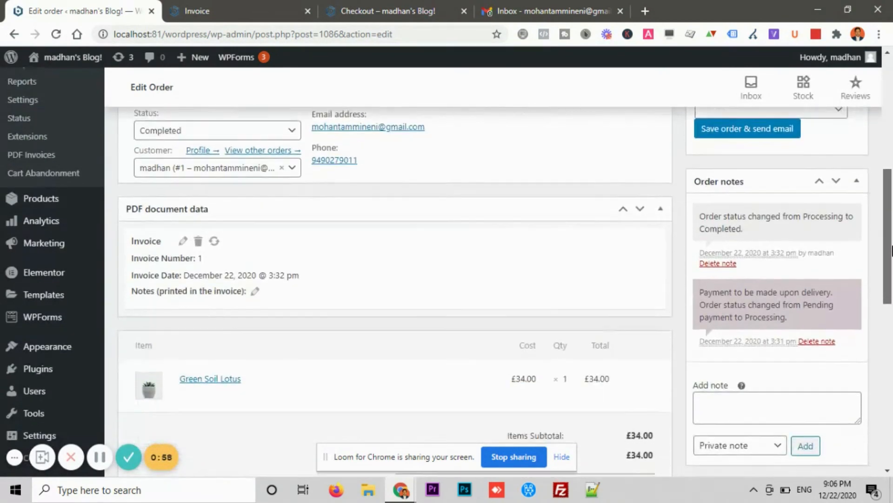
{"action": "scroll", "scroll_direction": "down", "scroll_amount": 3}
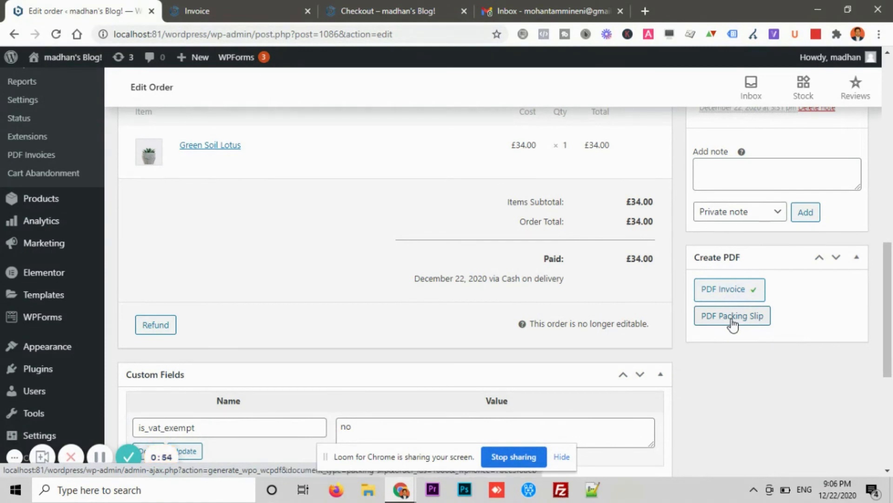
{"action": "left_click", "coordinate": [732, 315]}
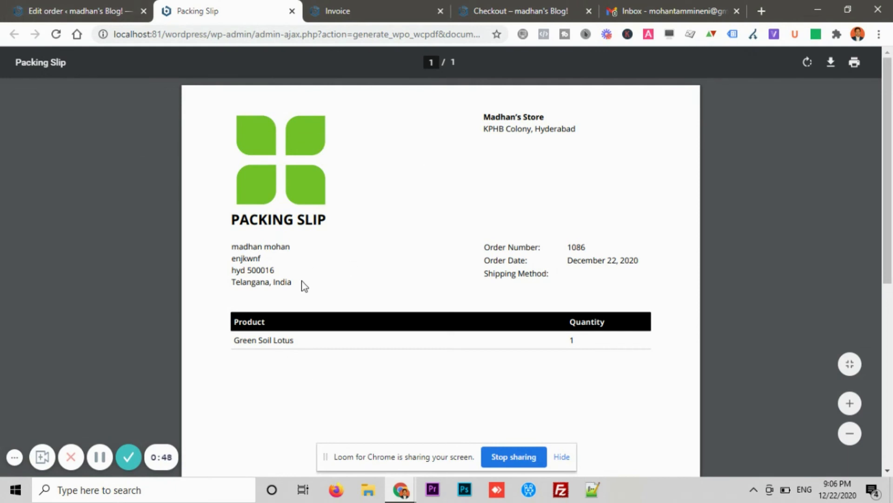
{"action": "mouse_move", "coordinate": [337, 284]}
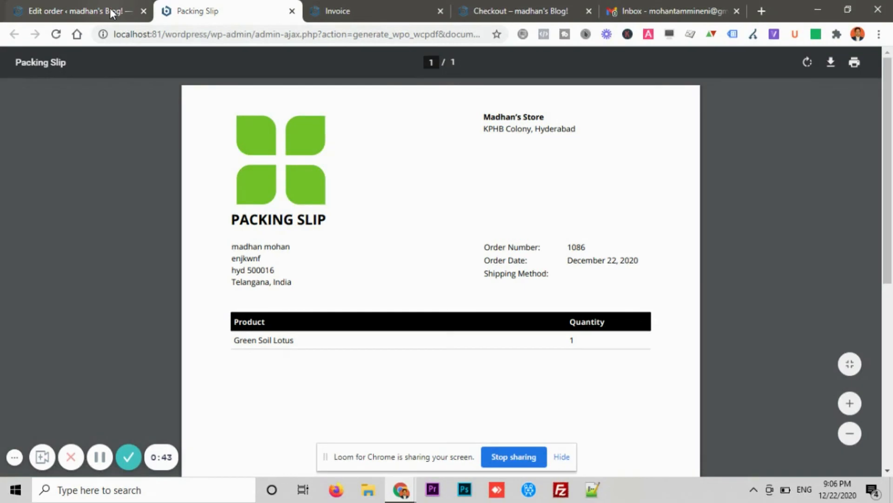
{"action": "left_click", "coordinate": [74, 11]}
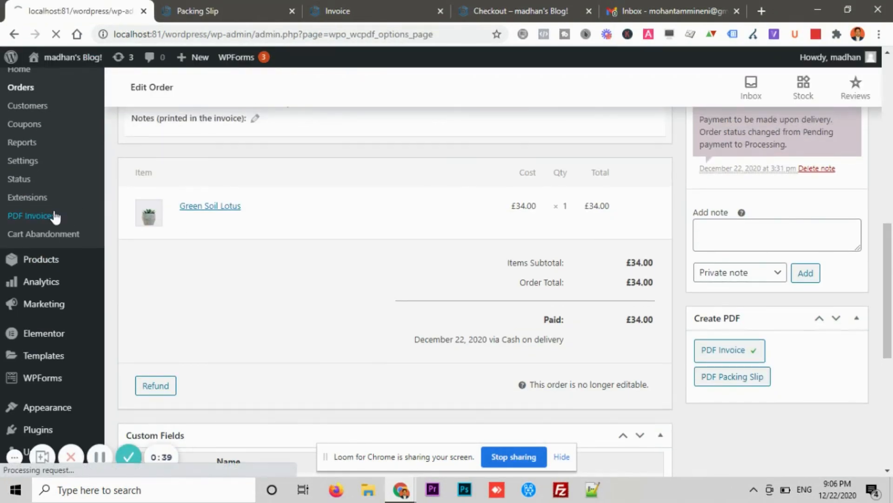
- In the Packing Slip settings, turn on Display email address and Display phone number, then save
{"action": "left_click", "coordinate": [31, 215]}
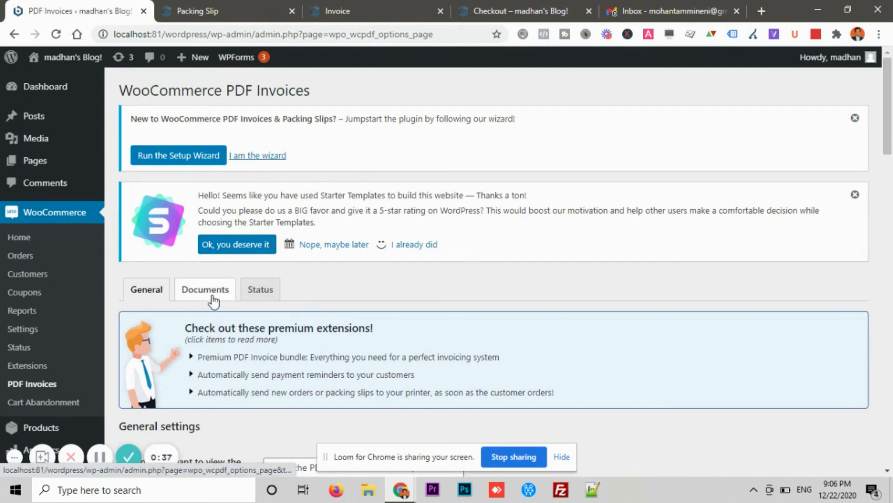
{"action": "left_click", "coordinate": [205, 289]}
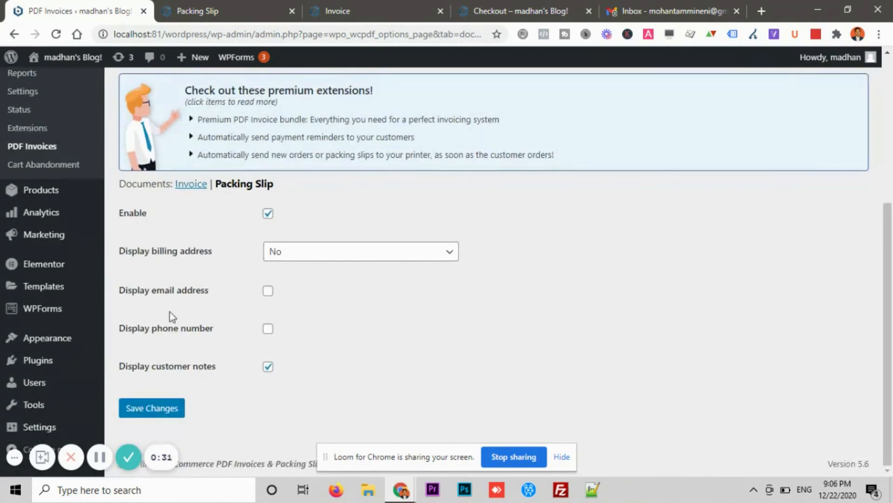
{"action": "left_click", "coordinate": [268, 290]}
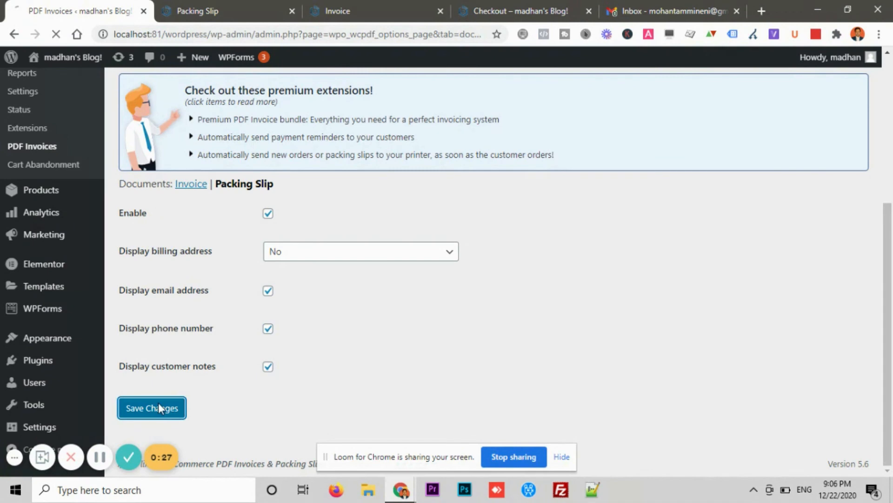
{"action": "left_click", "coordinate": [152, 408]}
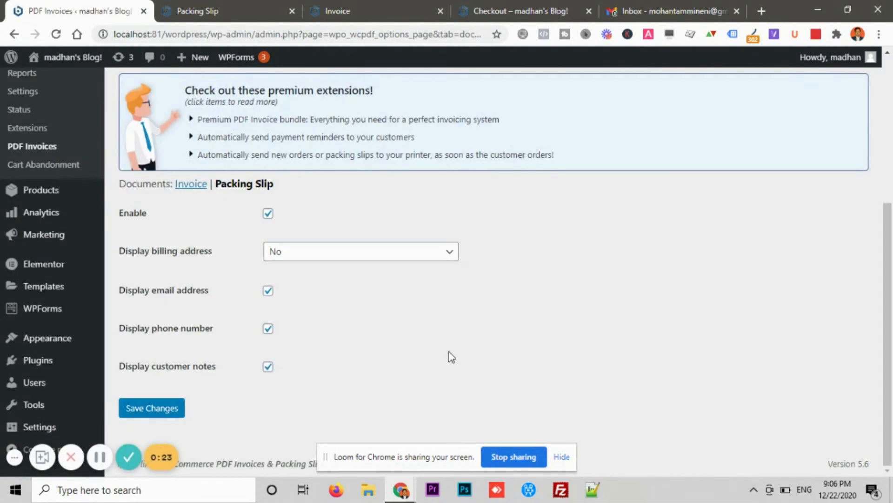
{"action": "mouse_move", "coordinate": [336, 355]}
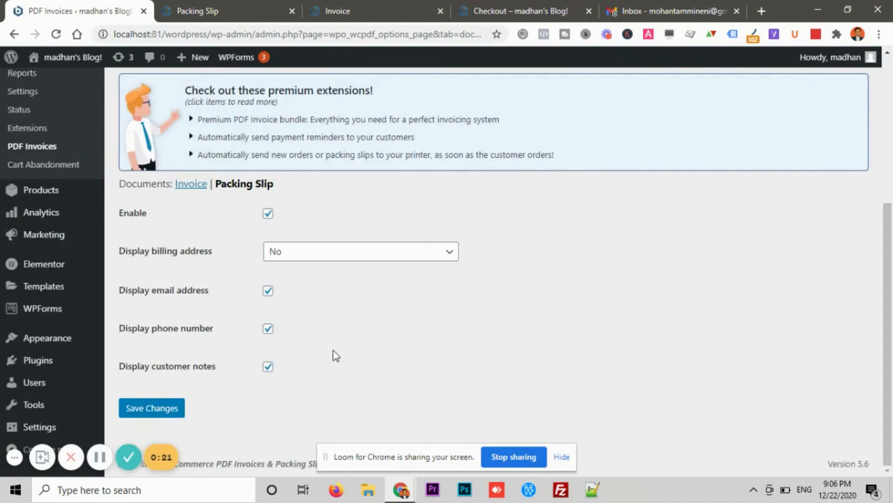